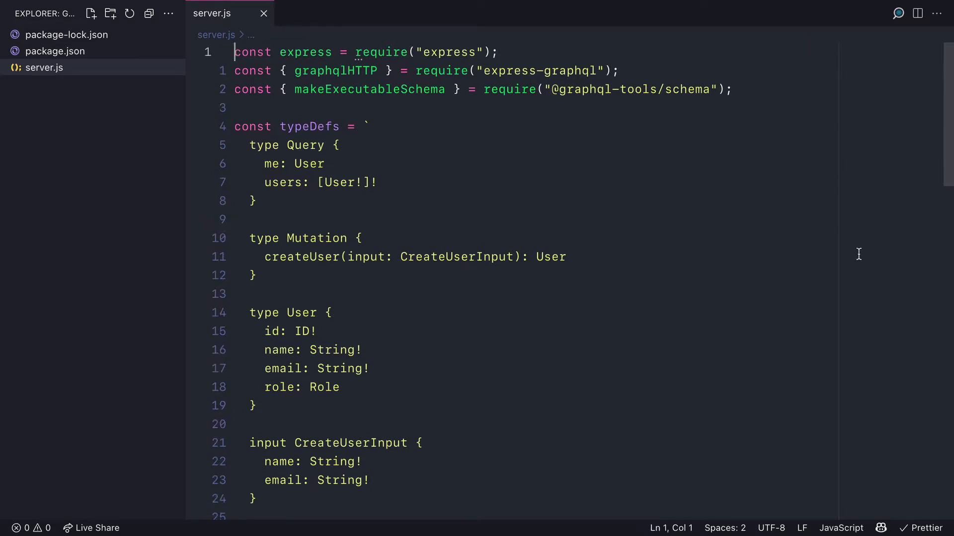
pyautogui.scroll(-3)
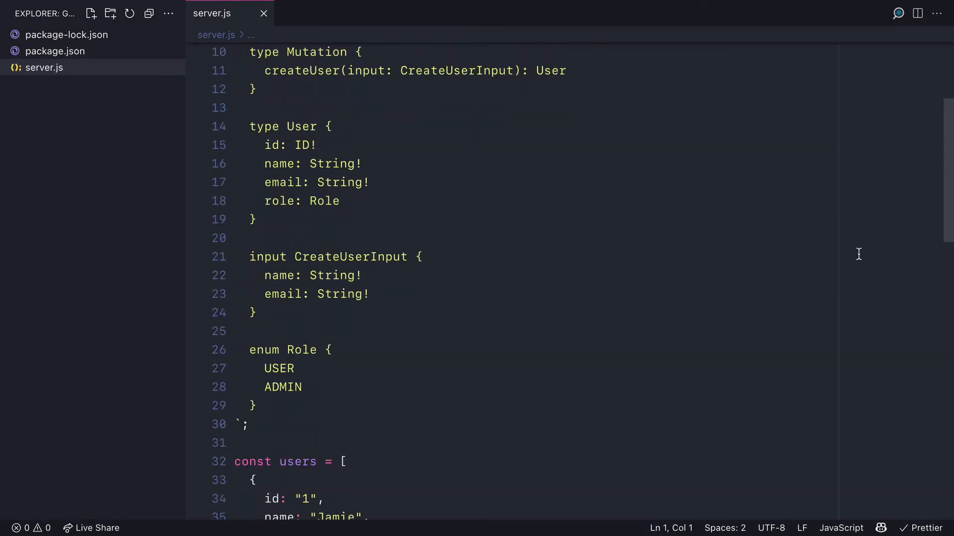
pyautogui.scroll(-3)
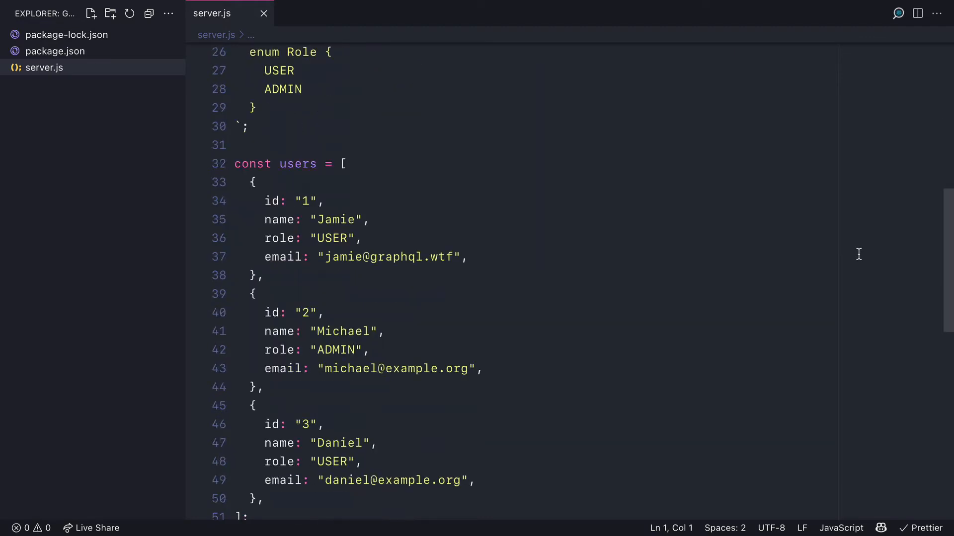
pyautogui.scroll(-3)
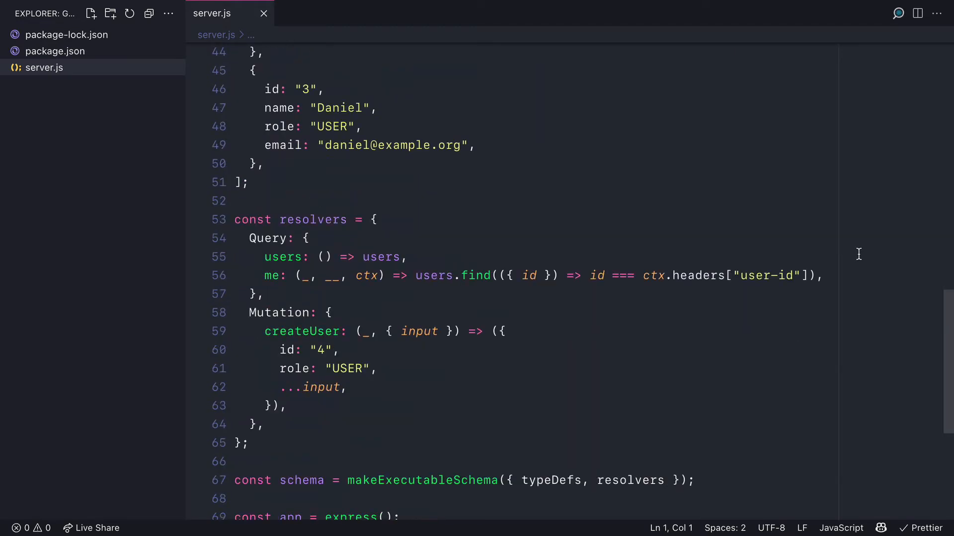
pyautogui.scroll(-3)
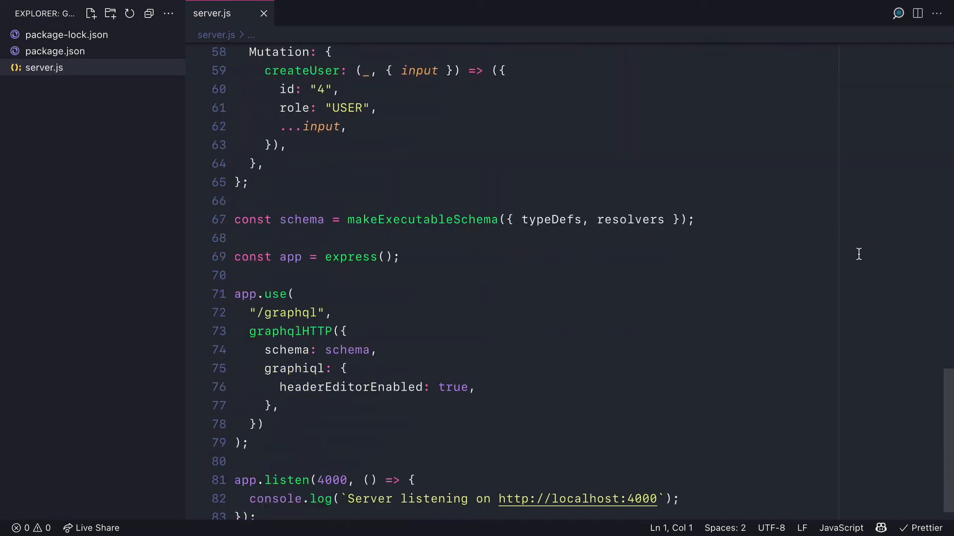
pyautogui.scroll(-3)
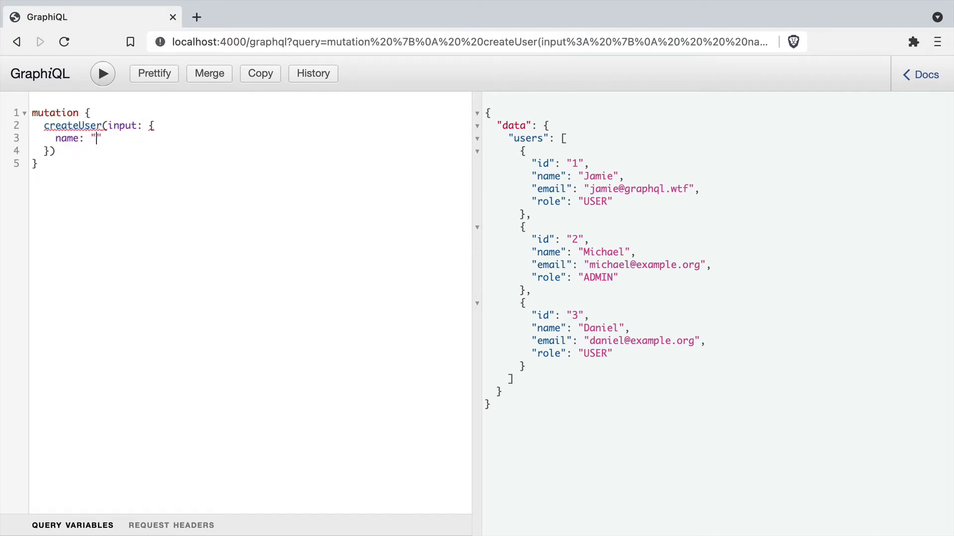
pyautogui.write('GraphQL')
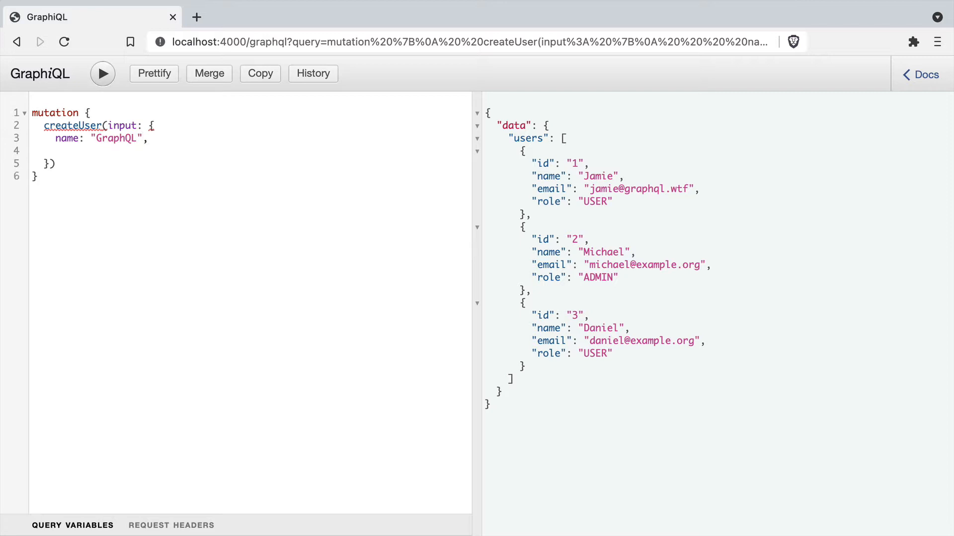
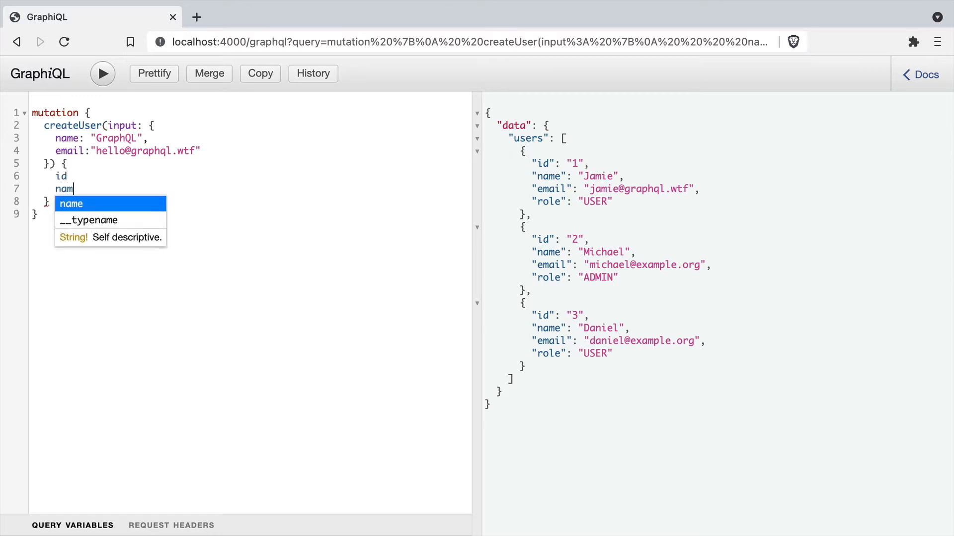
pyautogui.click(103, 74)
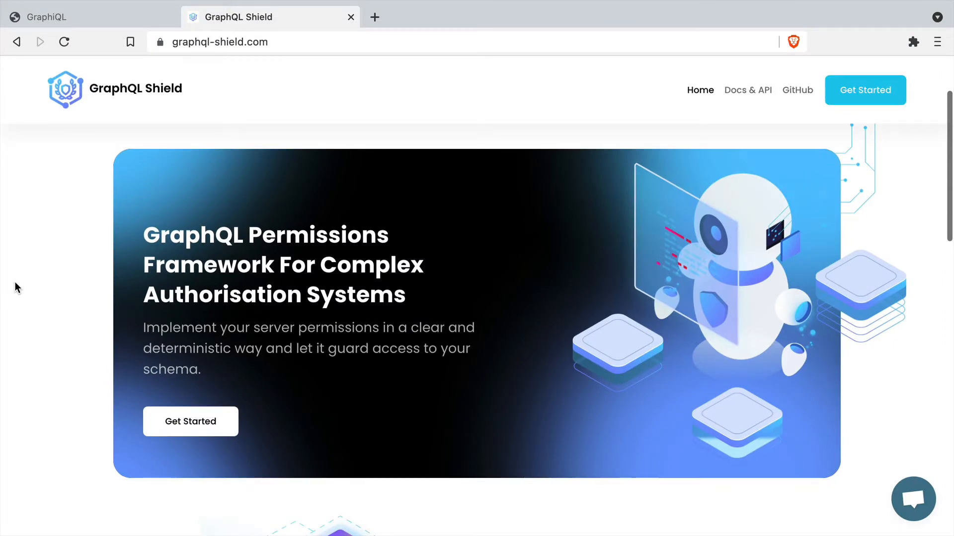
# Step: Scroll down through the GraphQL Shield homepage's feature sections
pyautogui.scroll(-3)
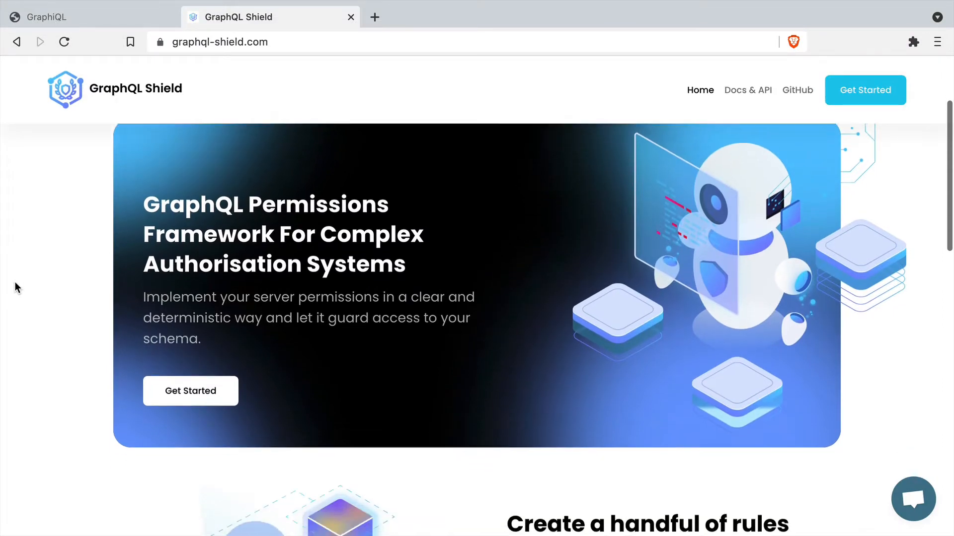
pyautogui.scroll(-3)
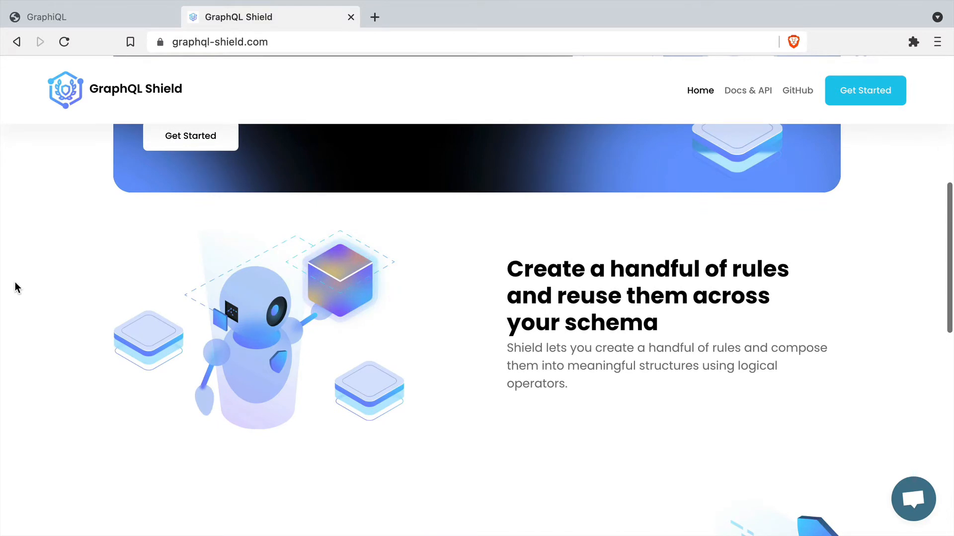
pyautogui.scroll(-3)
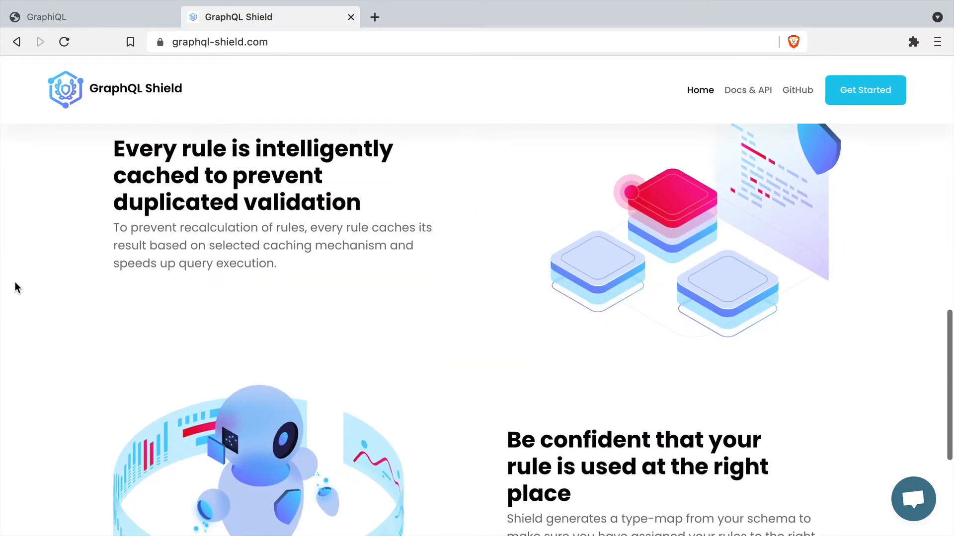
pyautogui.scroll(-3)
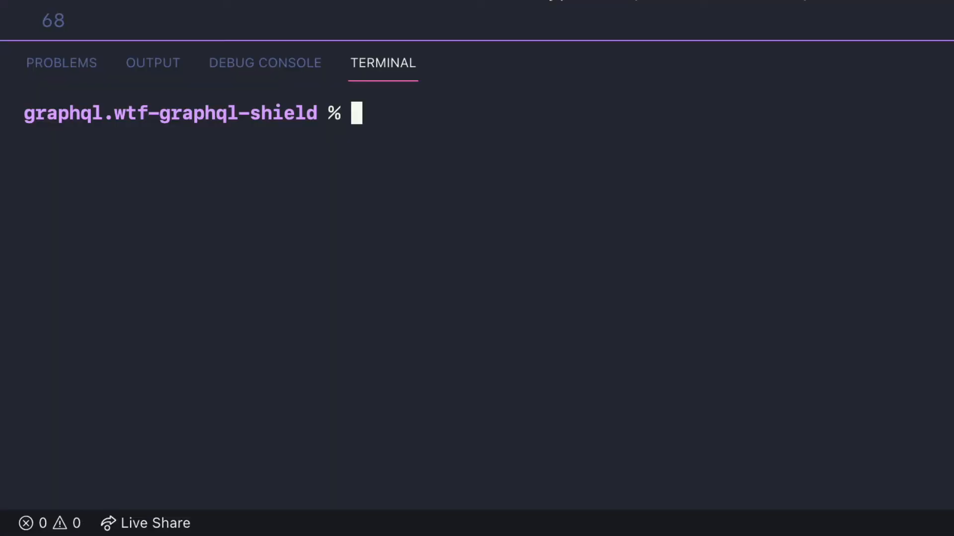
# Step: Enter 'npm i -E graphql-middleware graphql-shield' in the terminal
pyautogui.write('npm i -E graphql')
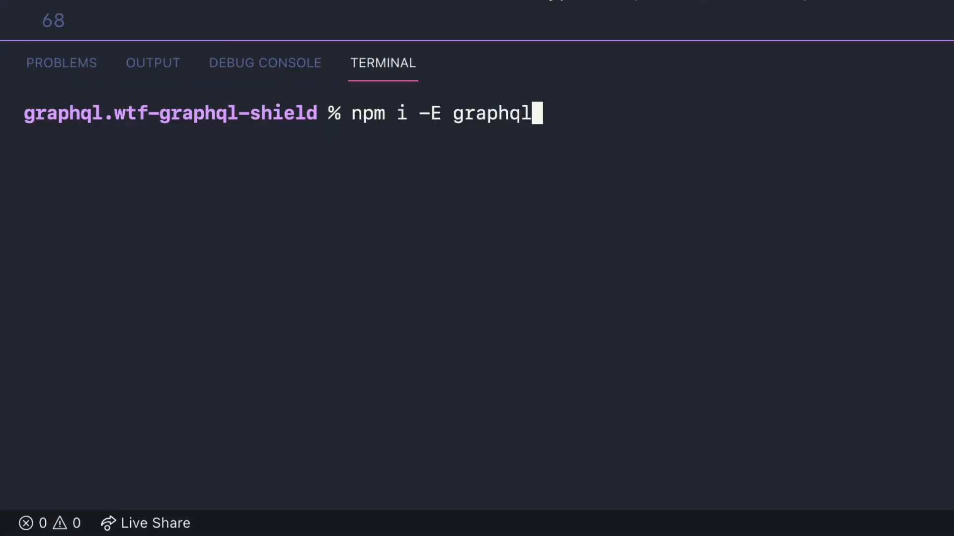
pyautogui.write('-middleware graphql-')
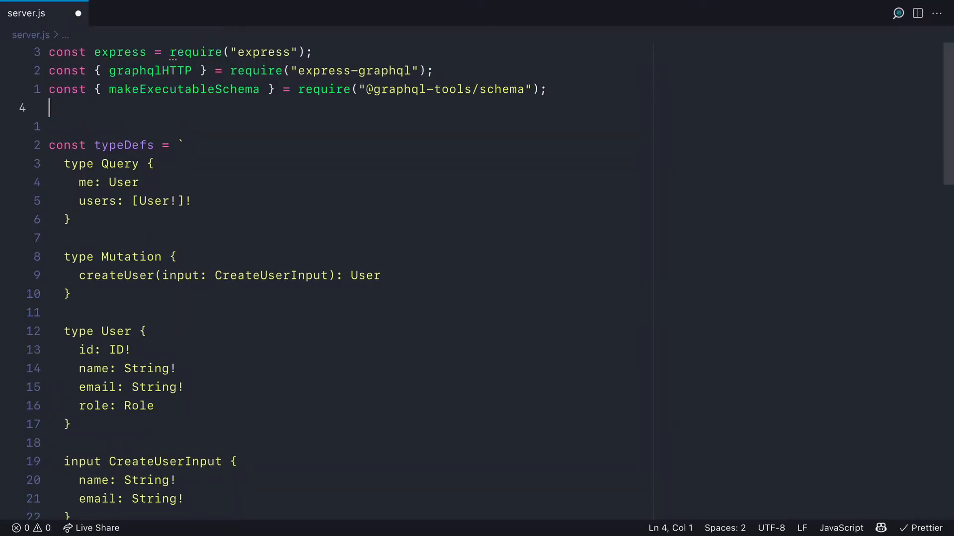
# Step: Require applyMiddleware from graphql-middleware at the top of server.js and start another require line
pyautogui.write('const { apply')
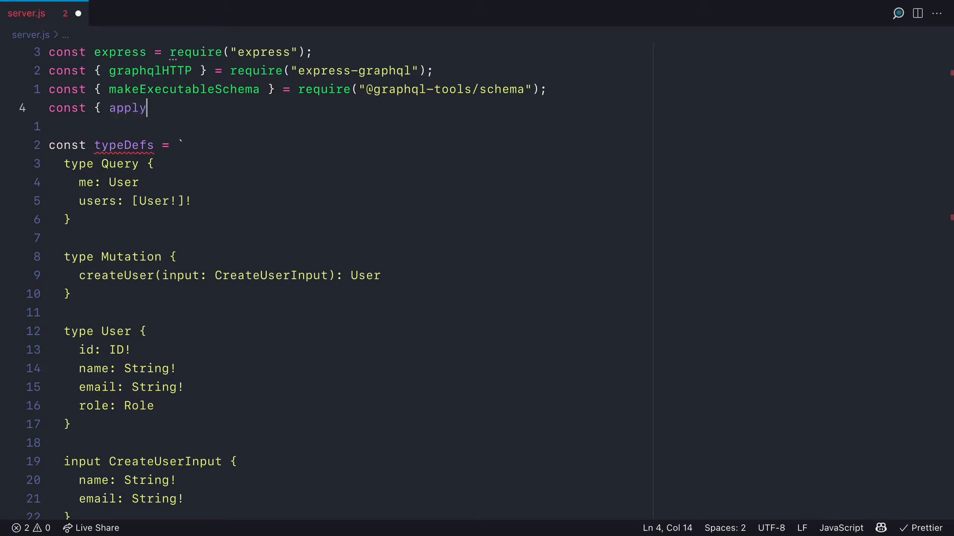
pyautogui.write('Middleware } = require("graphql-tools");')
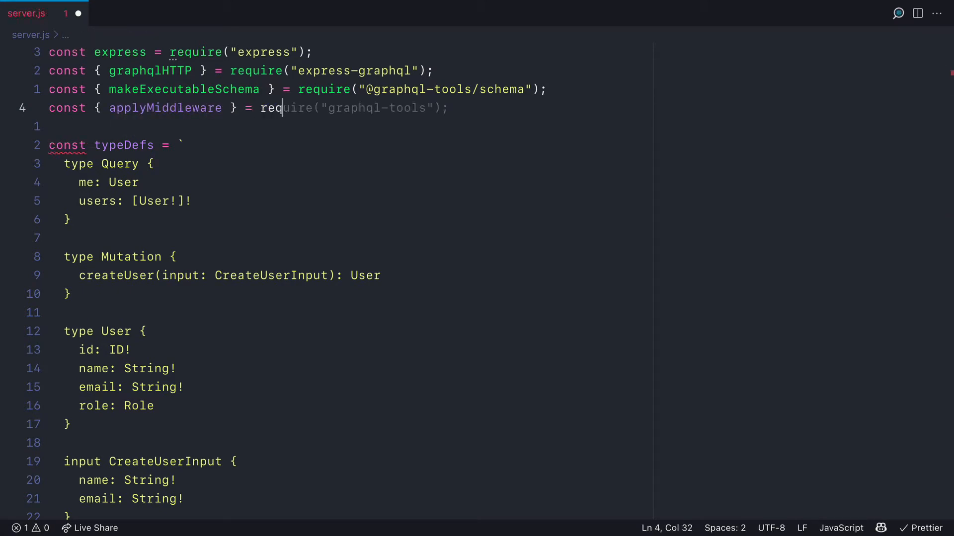
pyautogui.write("graphq'")
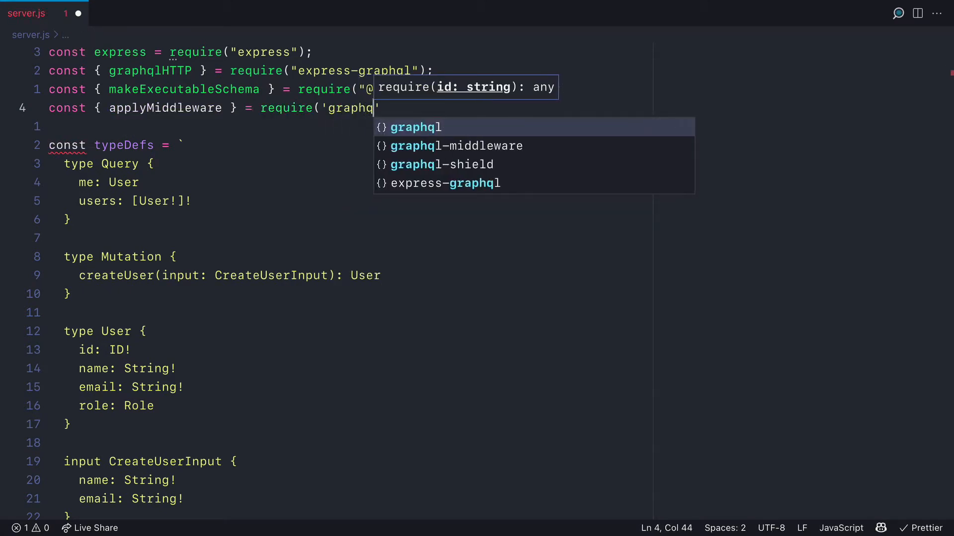
pyautogui.click(456, 146)
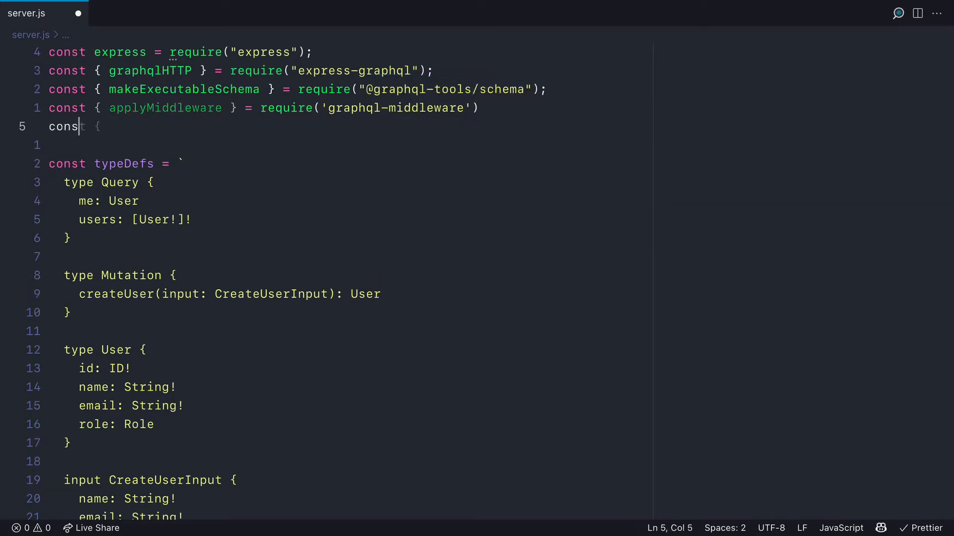
pyautogui.write('{} = require("./schema");')
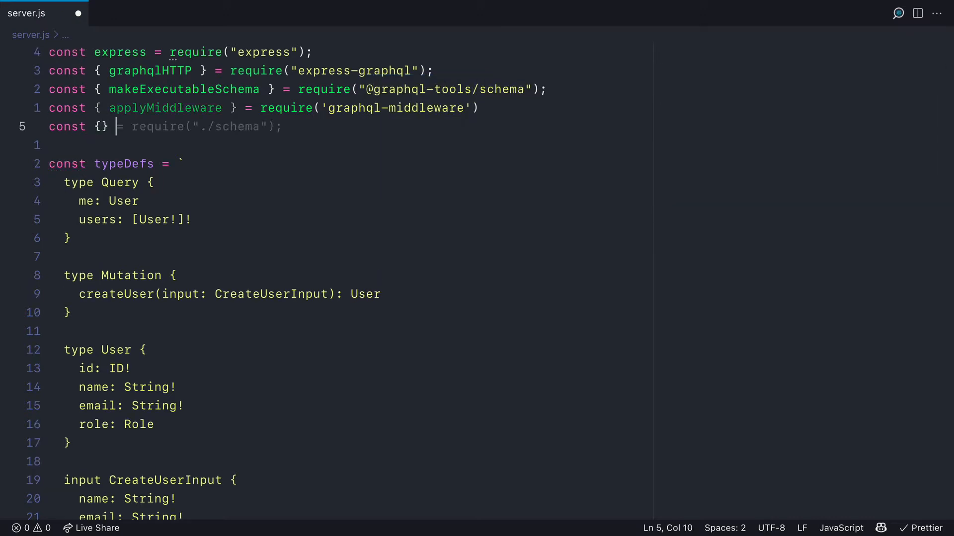
pyautogui.write('req')
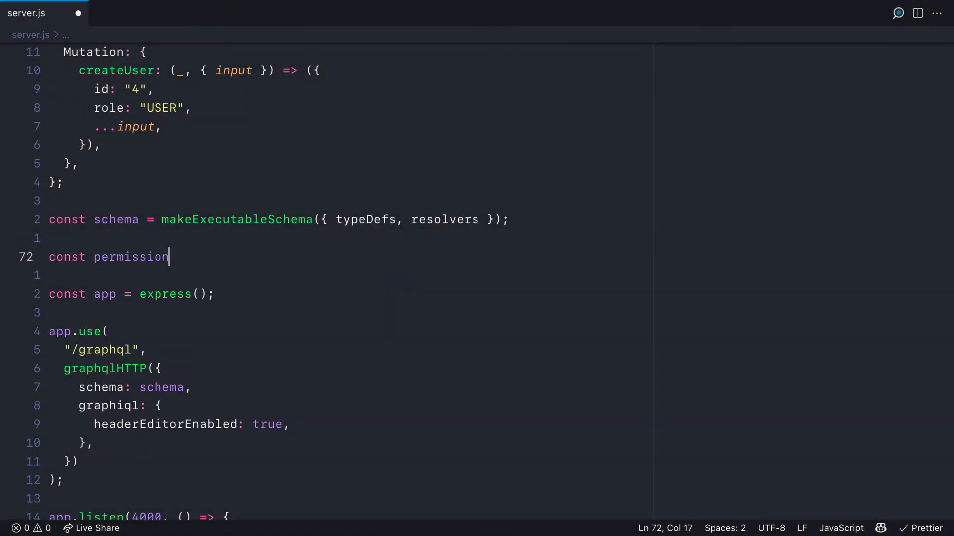
# Step: Declare permissions = shield() and schemaWithPermissions = applyMiddleware(schema, permissions) for the endpoint
pyautogui.write('s = {')
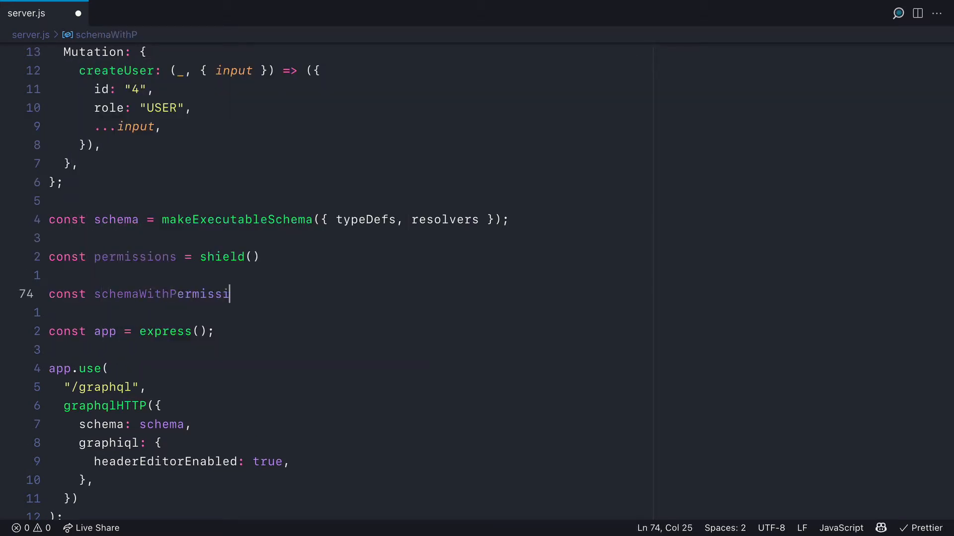
pyautogui.write('ons = applyMiddleware(permissions, schema);')
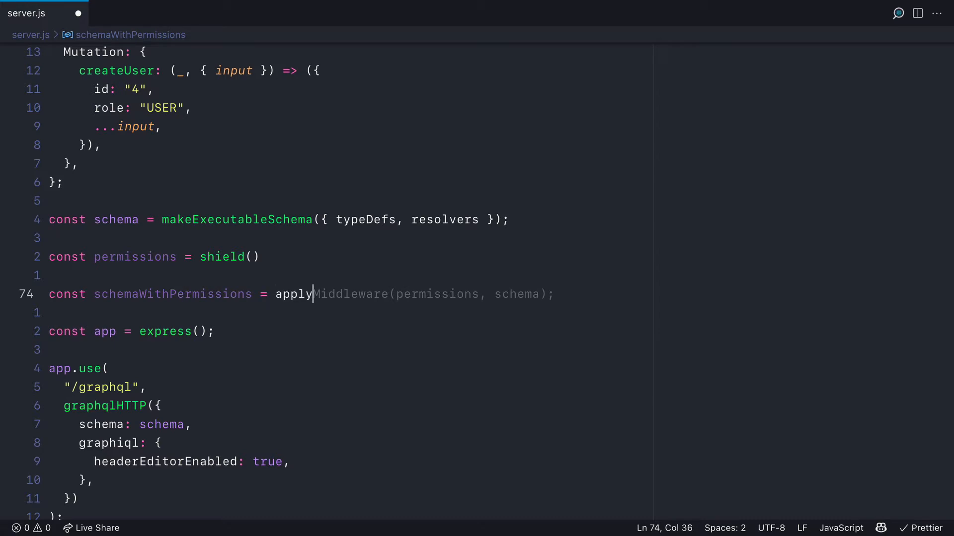
pyautogui.write('Middl')
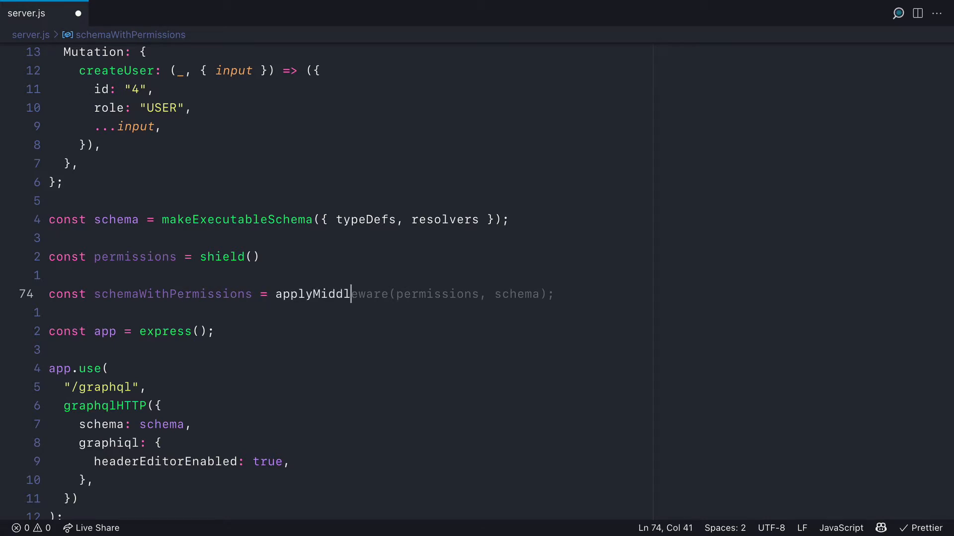
pyautogui.write('schema, permissions)')
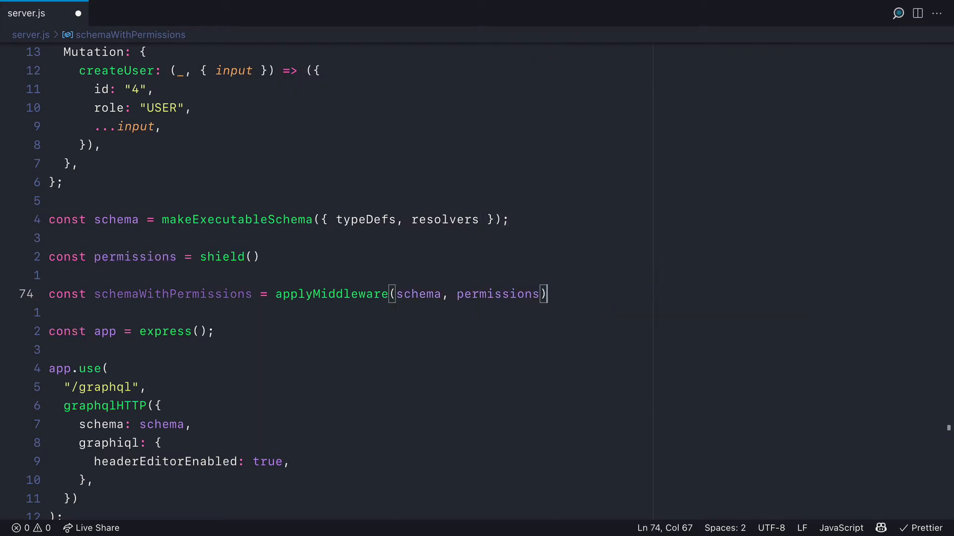
pyautogui.doubleClick(172, 294)
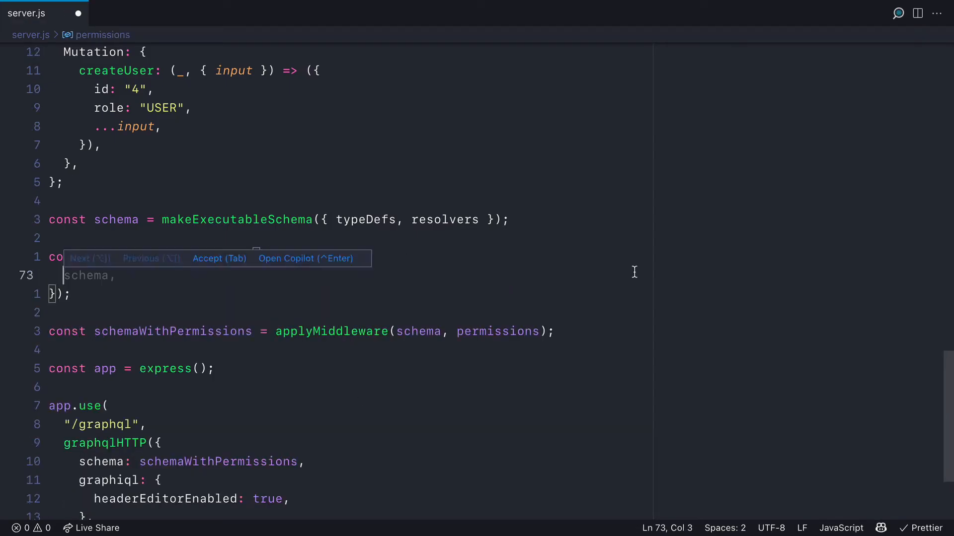
# Step: Reject the Copilot suggestion and add empty Query and Mutation sections inside shield()
pyautogui.press('Tab')
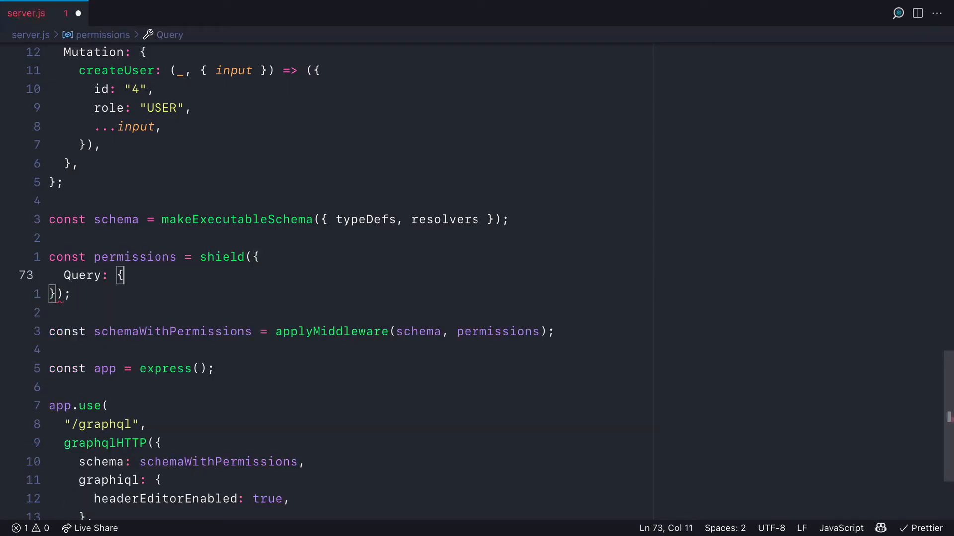
pyautogui.write('Mutation: {},')
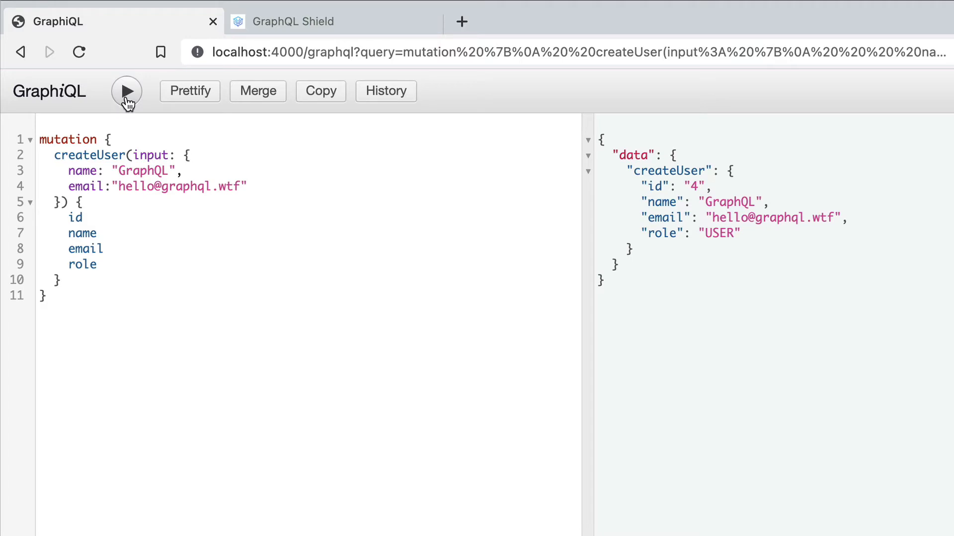
pyautogui.moveTo(142, 244)
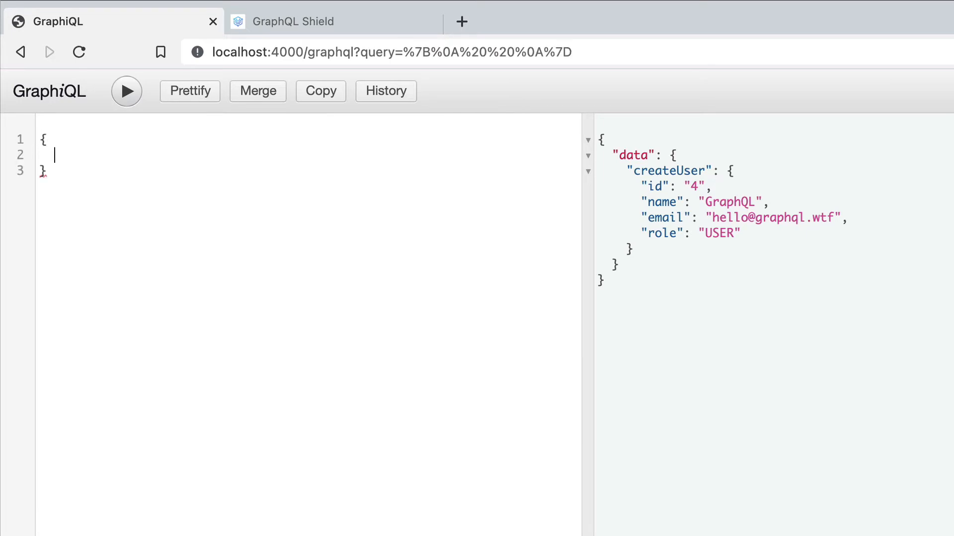
# Step: Replace the mutation with a users query requesting id and name, and run it
pyautogui.write('us]')
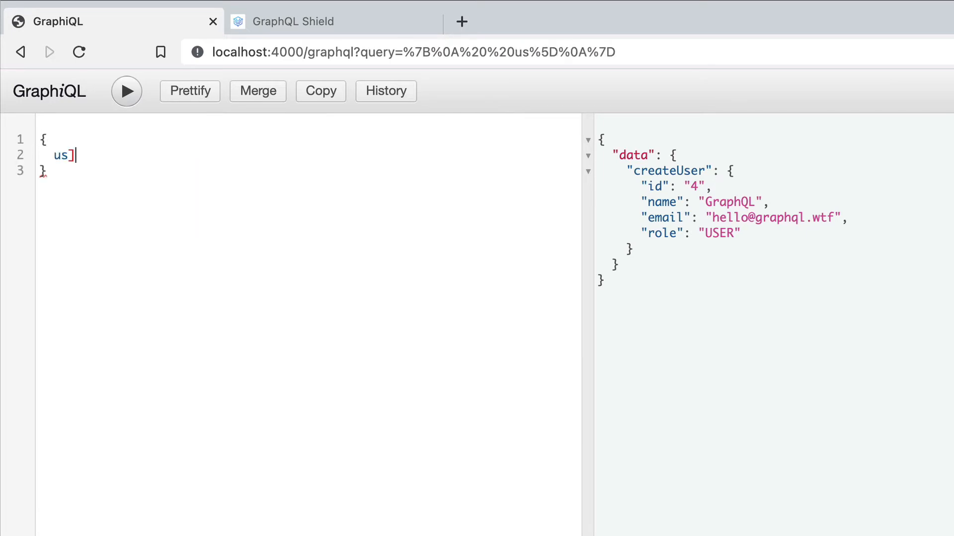
pyautogui.write('ers')
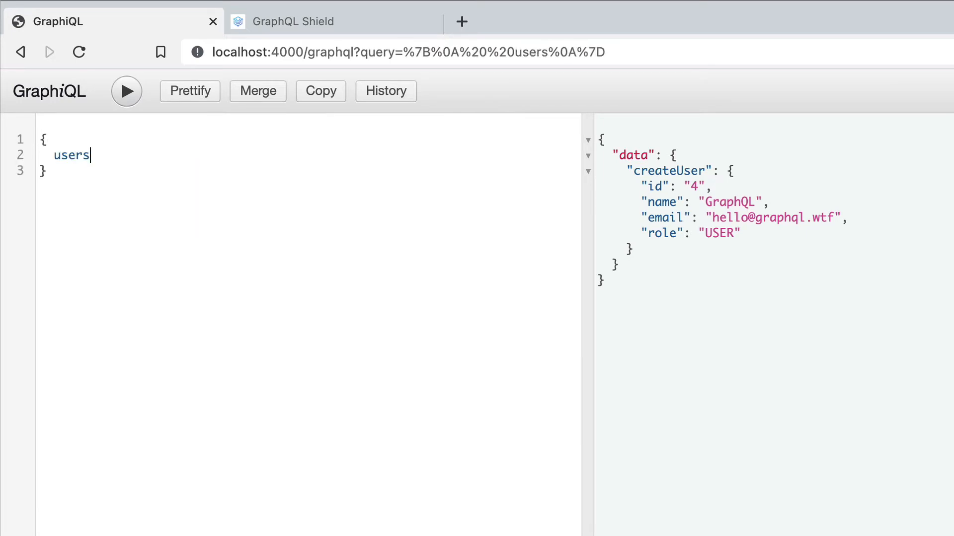
pyautogui.write('{')
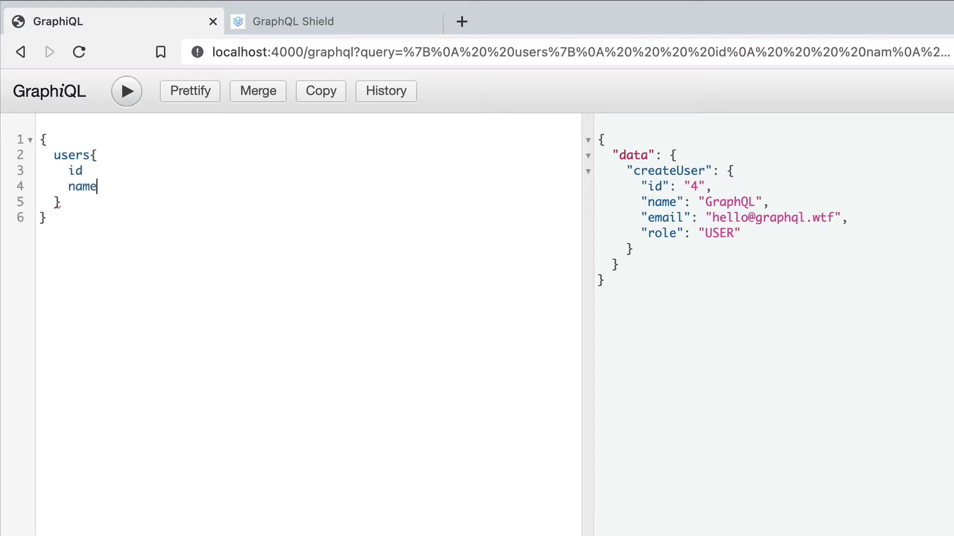
pyautogui.click(125, 92)
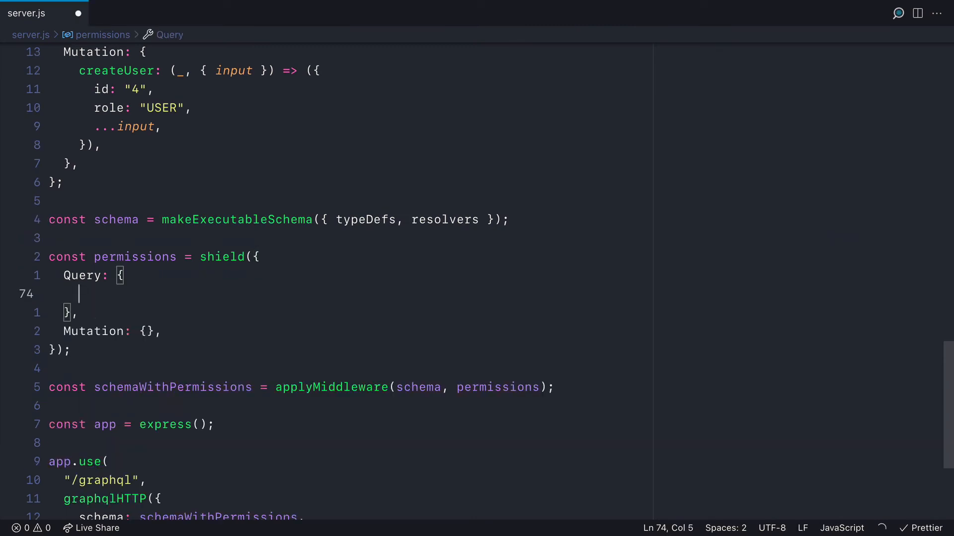
# Step: Map the users query to isAuthenticated in the Query rules
pyautogui.write('users: is')
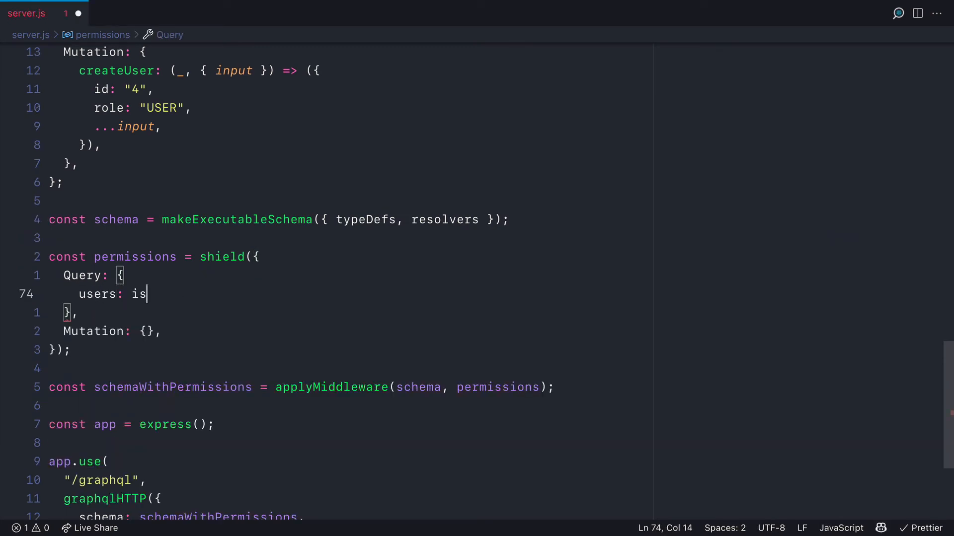
pyautogui.write('Authenticate')
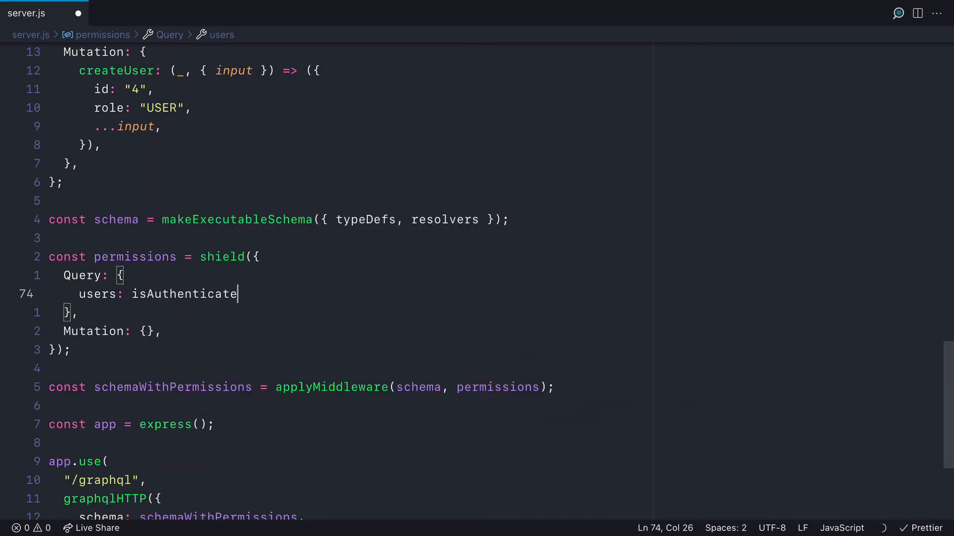
pyautogui.write('d')
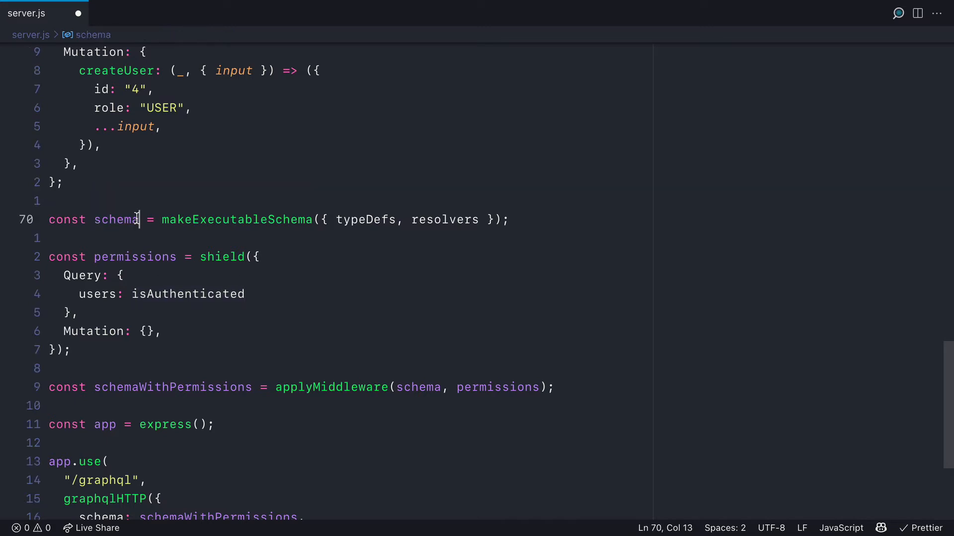
# Step: Define isAuthenticated as an async rule() that reads ctx.state user and returns false
pyautogui.write('const isAuthenticated =')
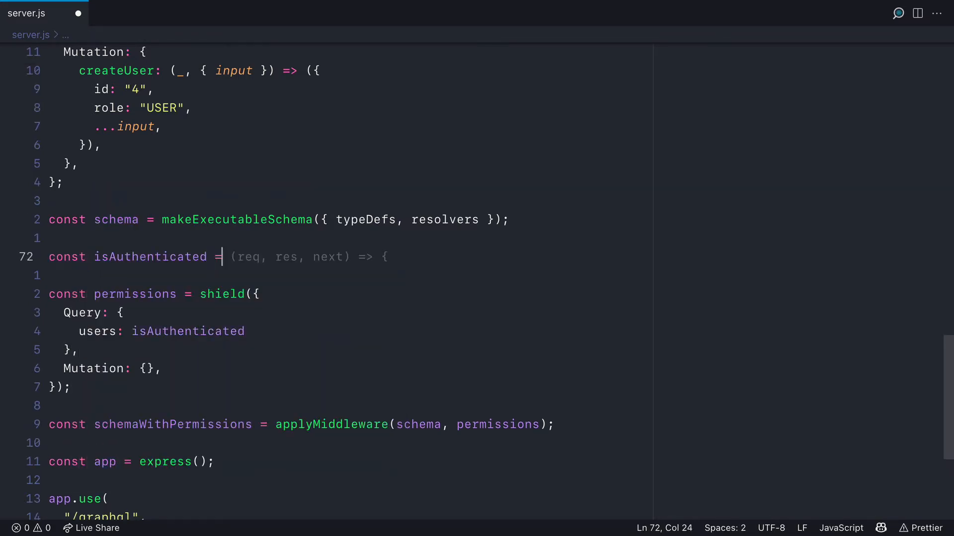
pyautogui.write('rule')
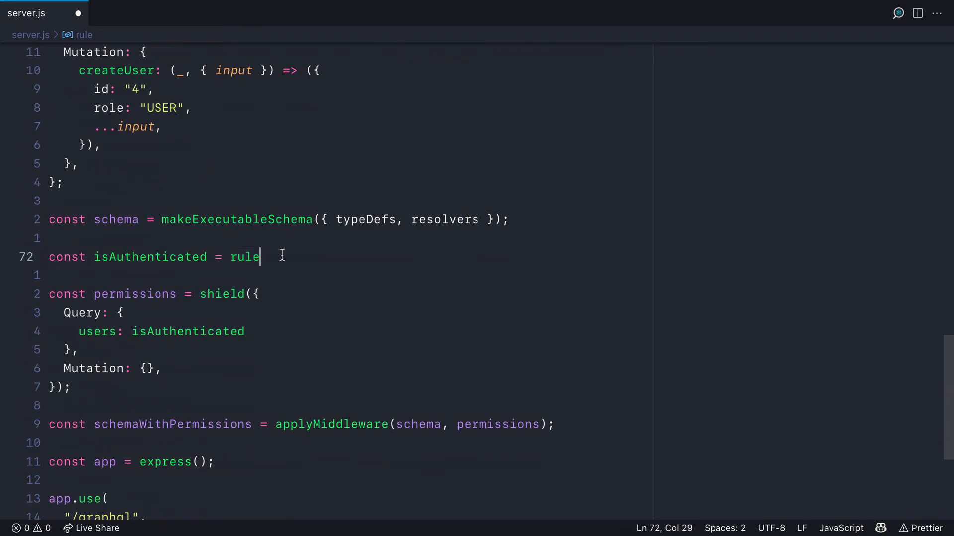
pyautogui.write('()(')
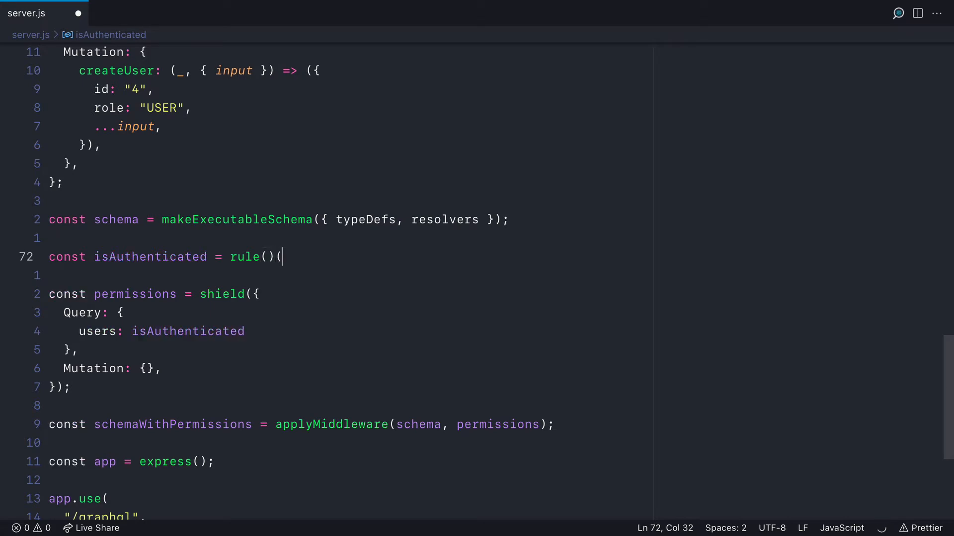
pyautogui.write('asy')
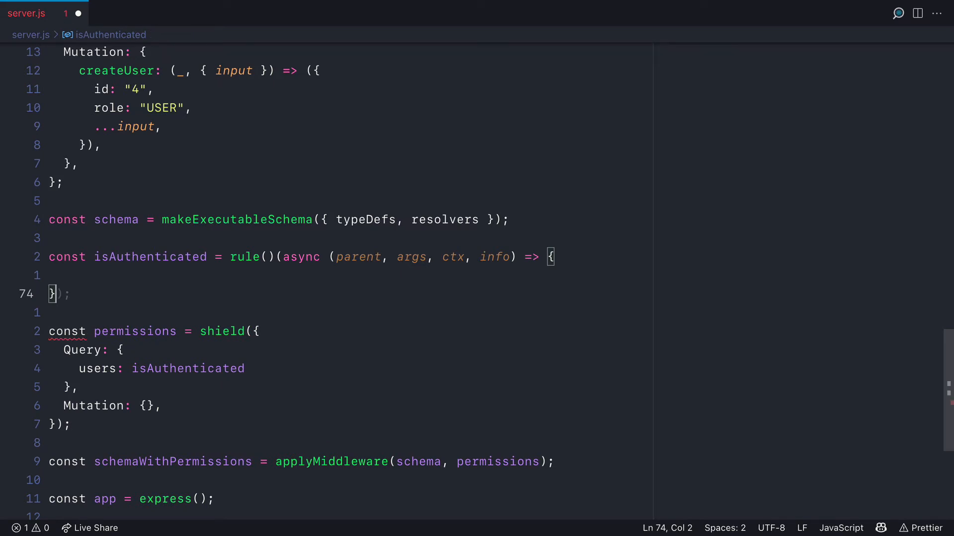
pyautogui.write('const { user } = ctx.state;')
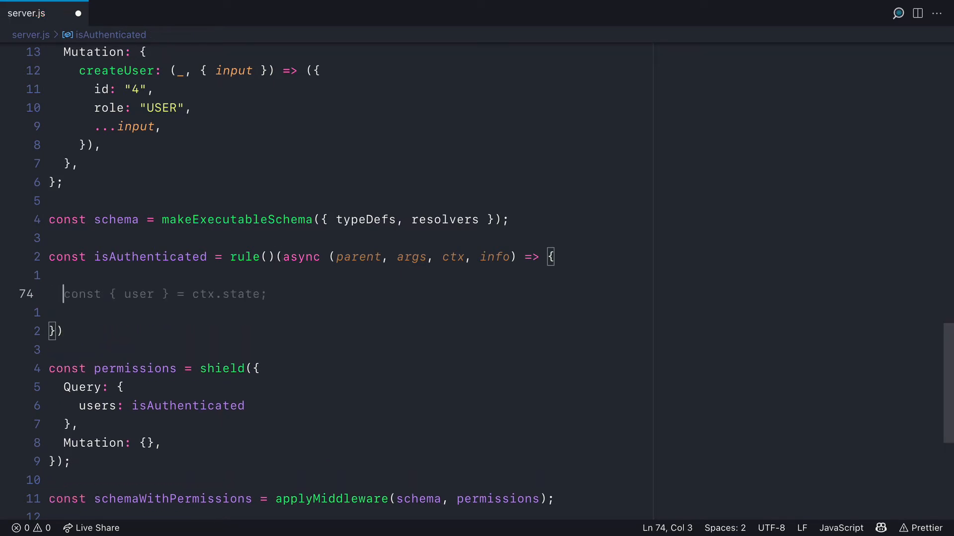
pyautogui.write('return false')
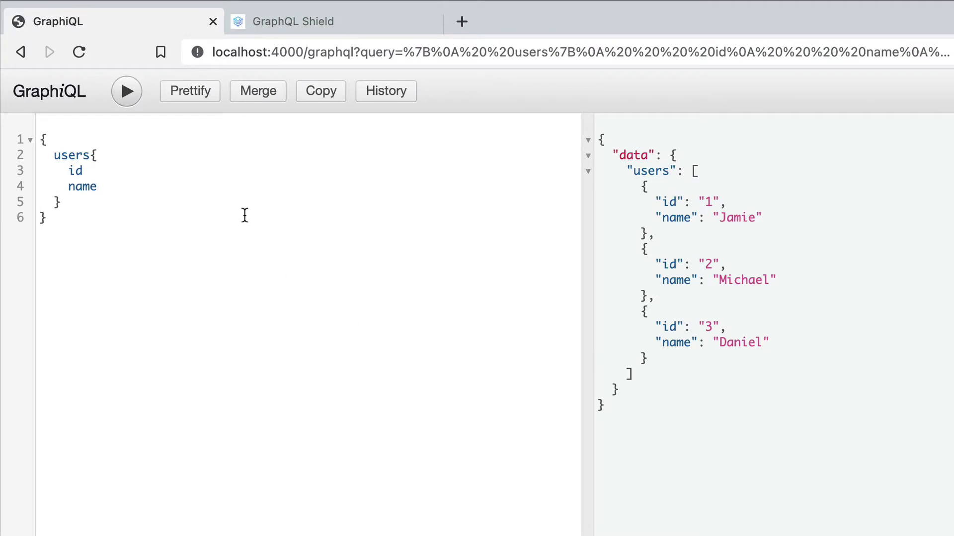
# Step: Re-run the users query in GraphiQL against the protected server
pyautogui.click(126, 92)
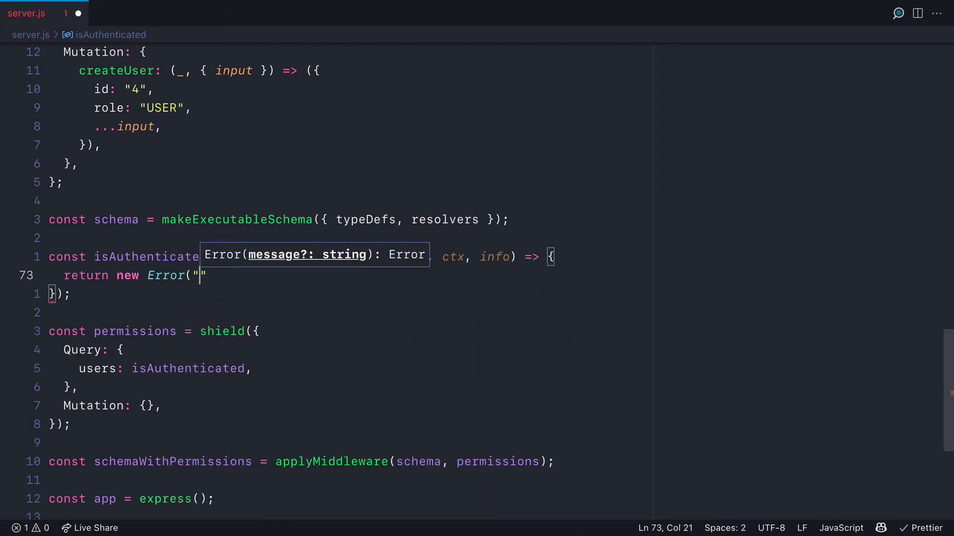
# Step: Make isAuthenticated return a 'You can't do that!' error, then return !!ctx.headers['user-id']
pyautogui.write("You can't do that!")
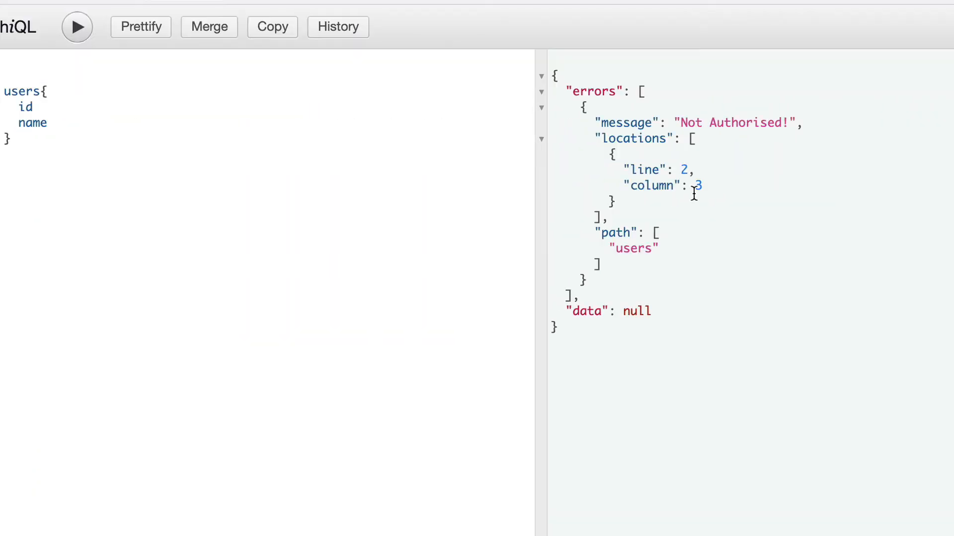
pyautogui.click(77, 27)
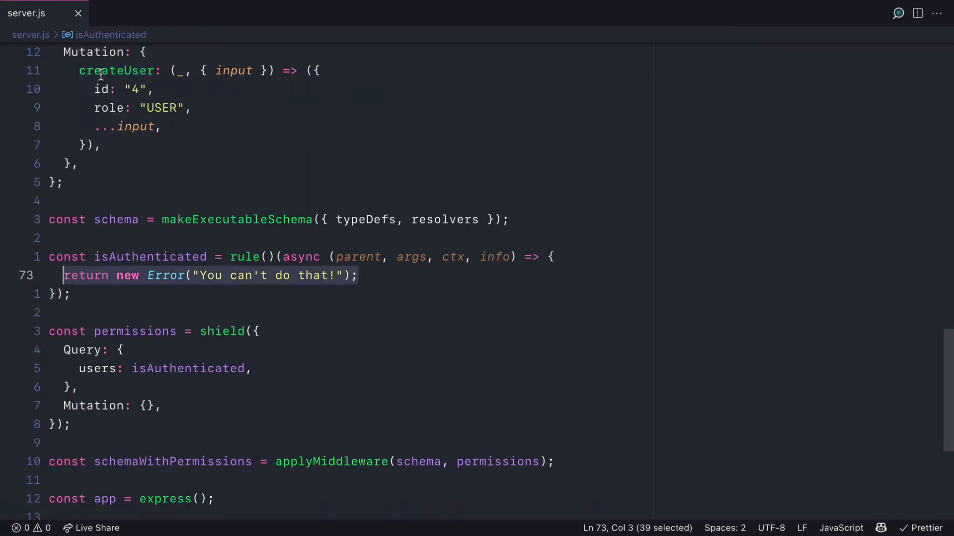
pyautogui.write('return')
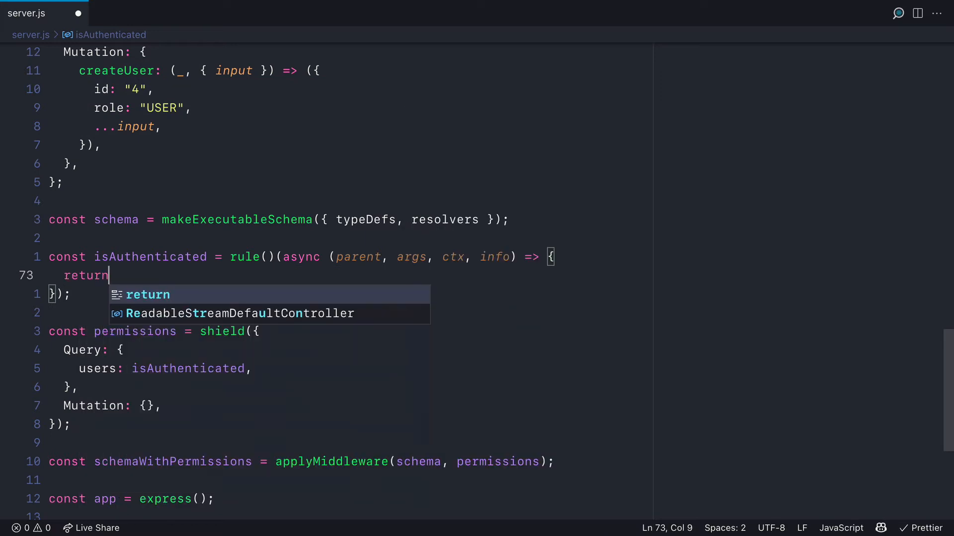
pyautogui.write('!!c')
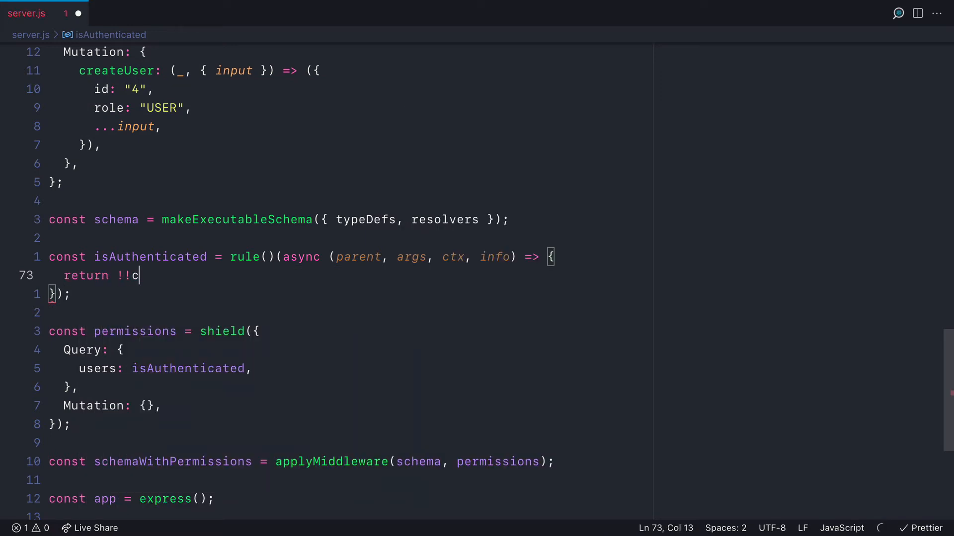
pyautogui.write('tx.heade')
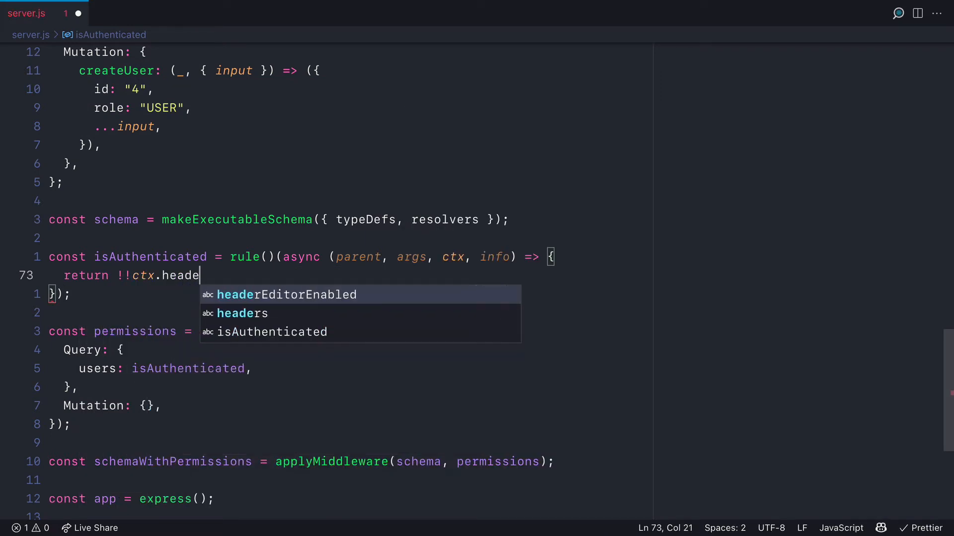
pyautogui.write("rs['use")
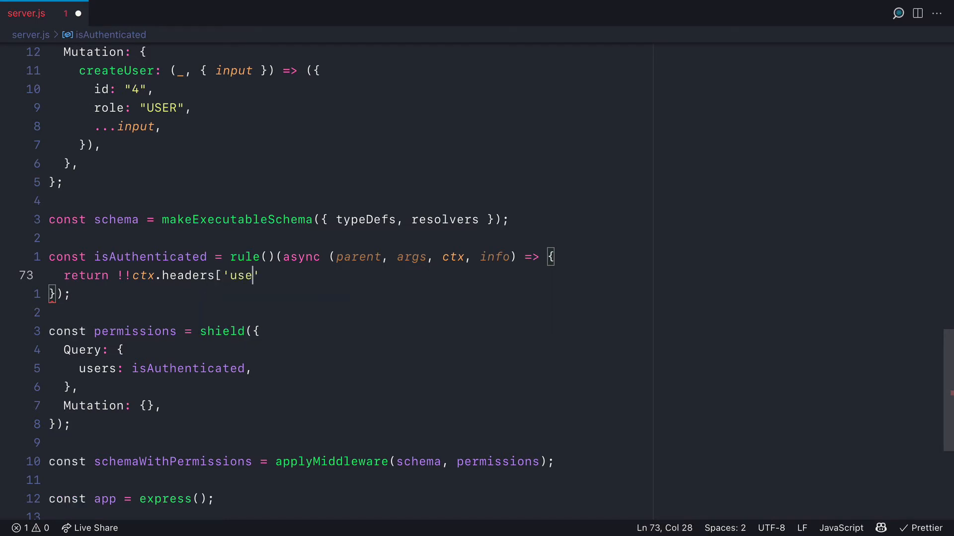
pyautogui.write('r-id"];')
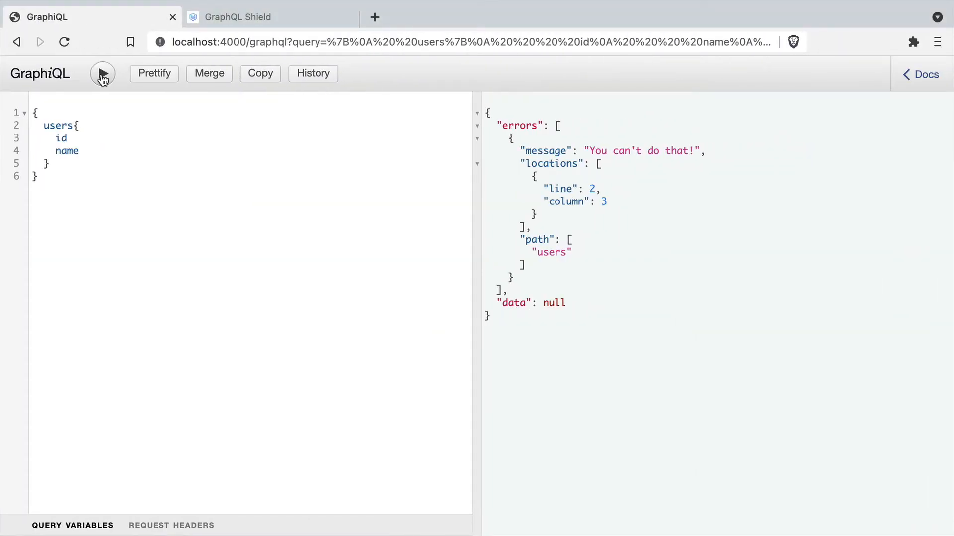
# Step: Add a User-Id: "1" request header in GraphiQL so users passes authentication and me returns id 1
pyautogui.click(102, 74)
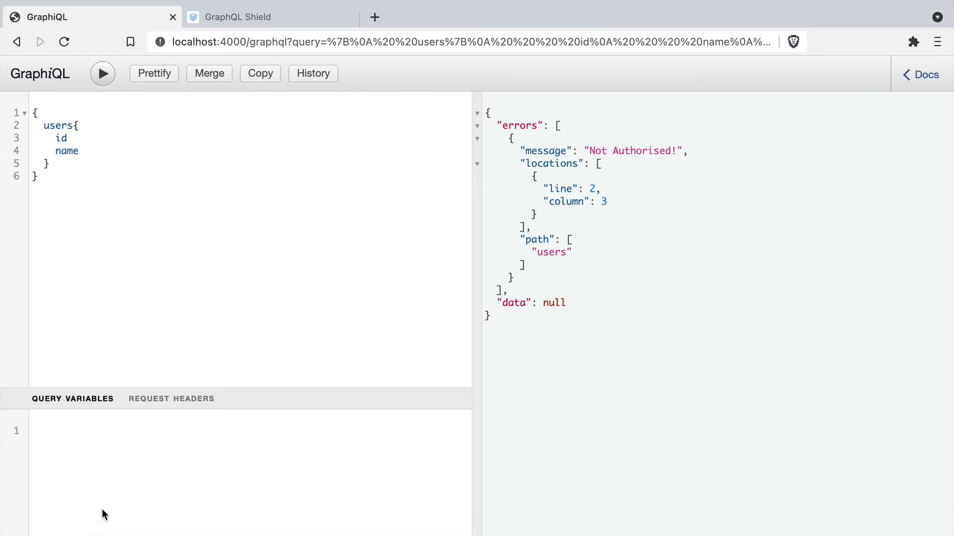
pyautogui.click(171, 399)
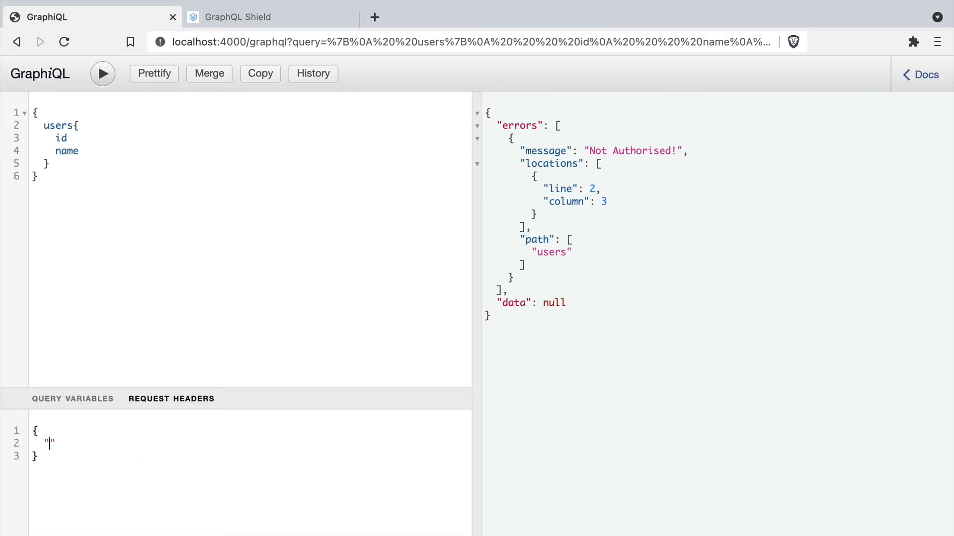
pyautogui.write('User-Id')
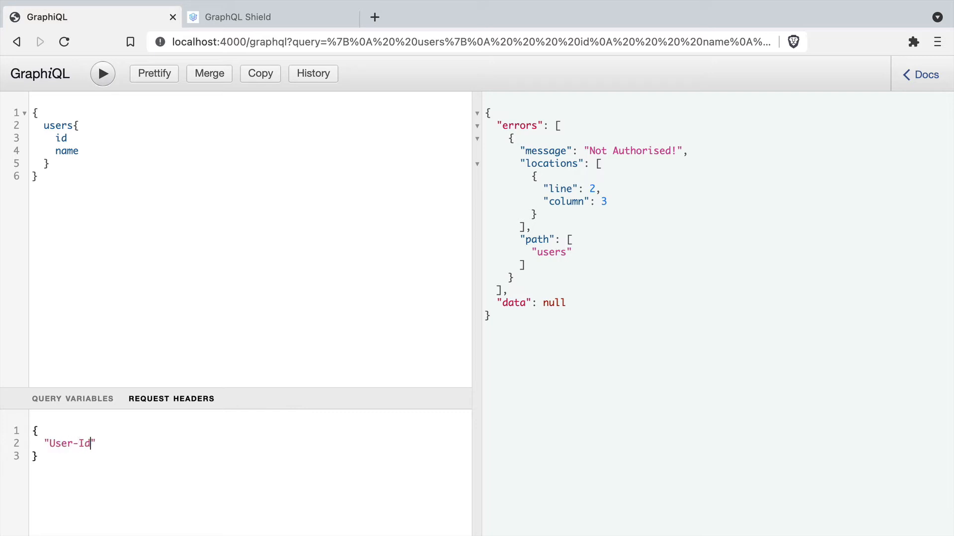
pyautogui.write(':')
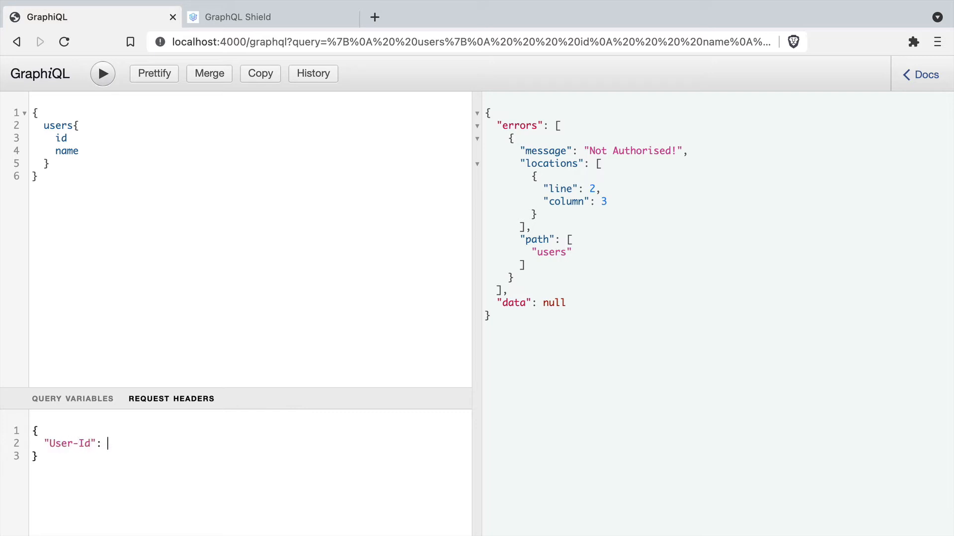
pyautogui.write('"1"')
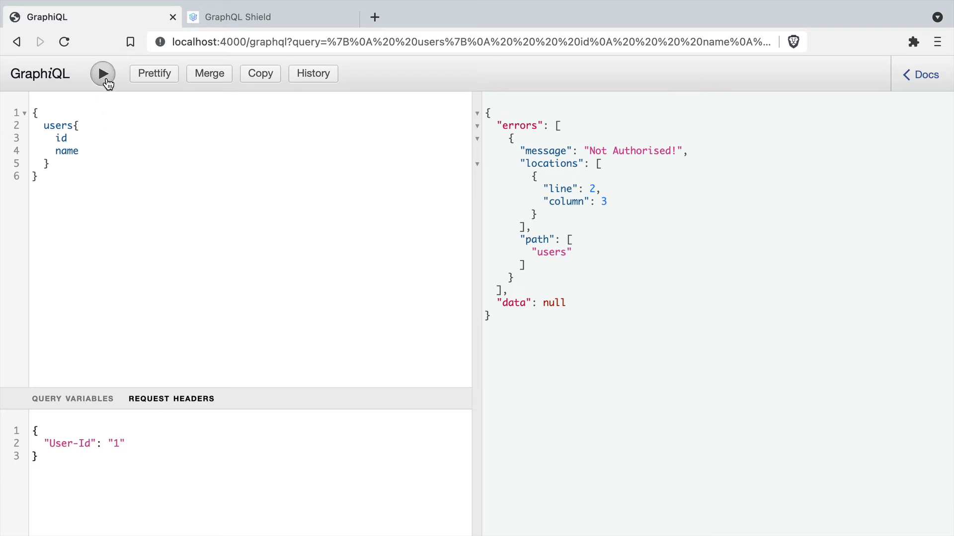
pyautogui.click(103, 73)
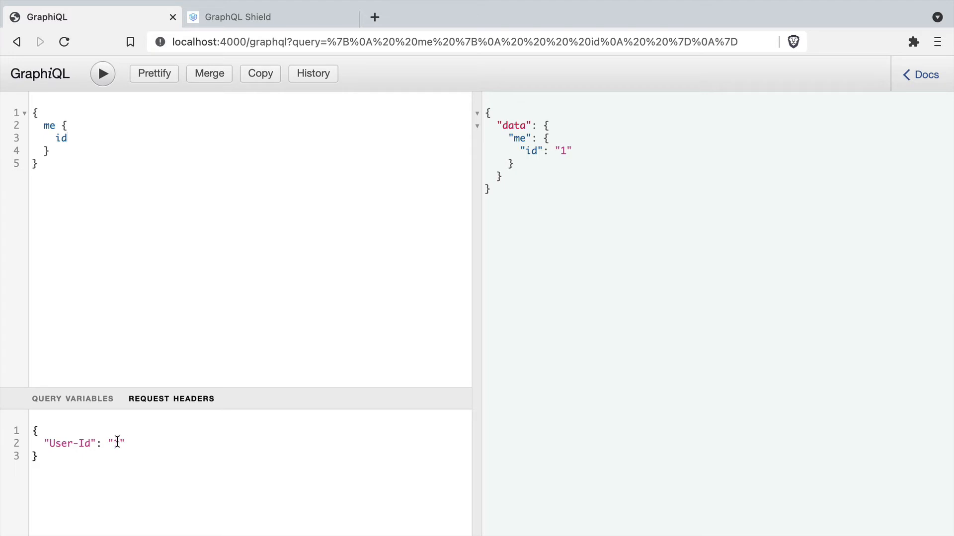
pyautogui.write('2')
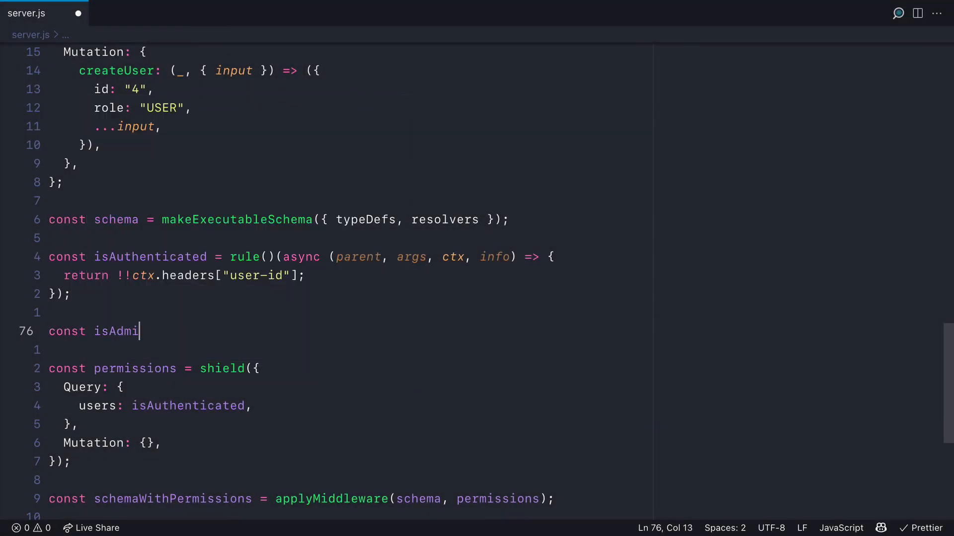
# Step: Write the isAdmin rule: find the user by the user-id header, require role ADMIN
pyautogui.write('n = rule()()')
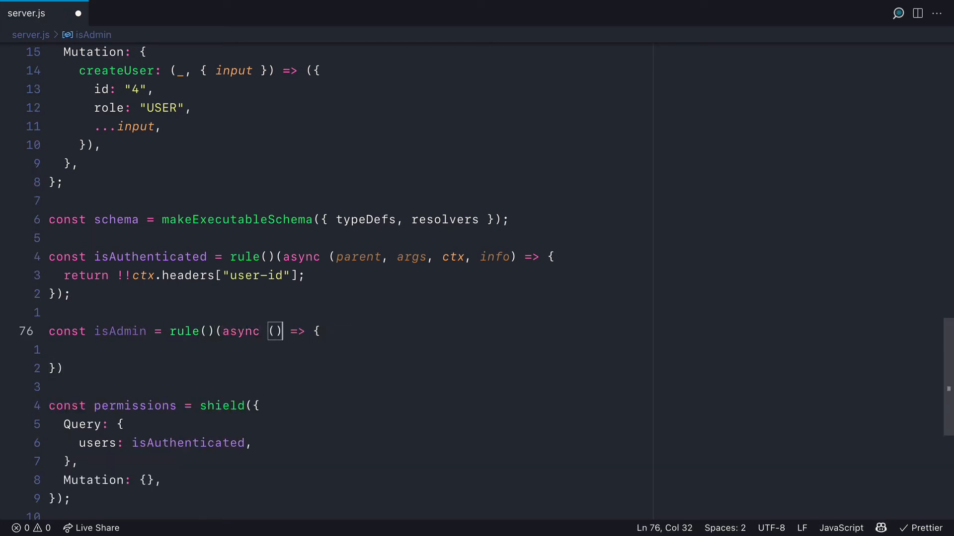
pyautogui.write('parent, ctx,')
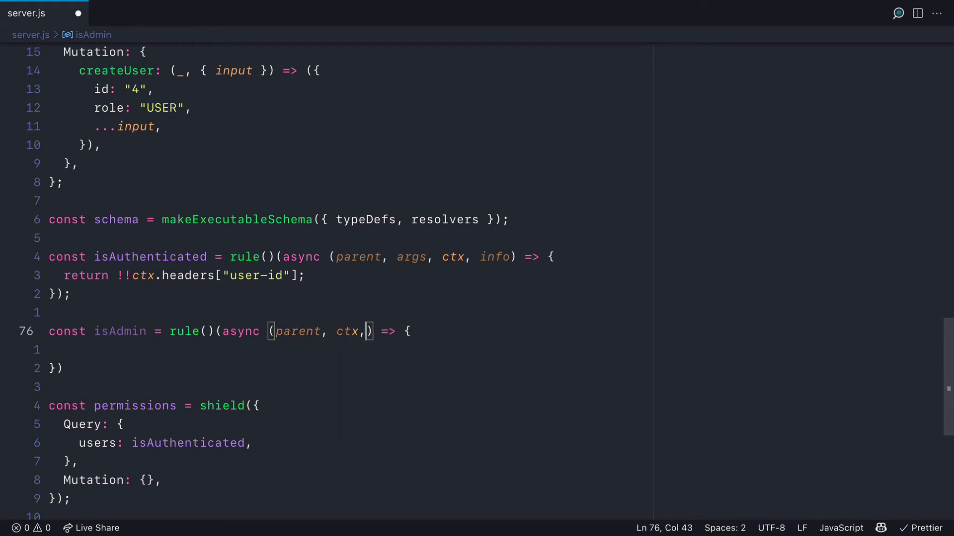
pyautogui.write('args,')
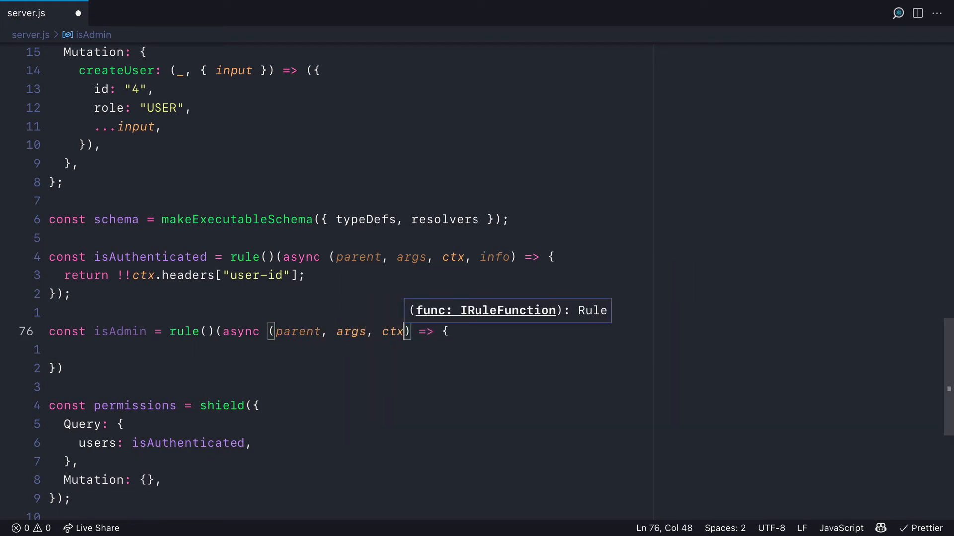
pyautogui.write(', info')
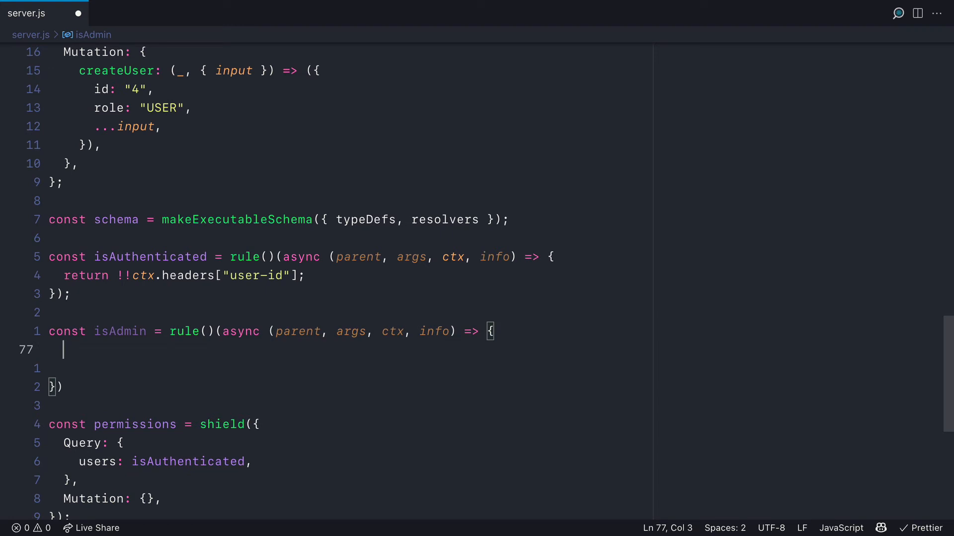
pyautogui.write('const user = use')
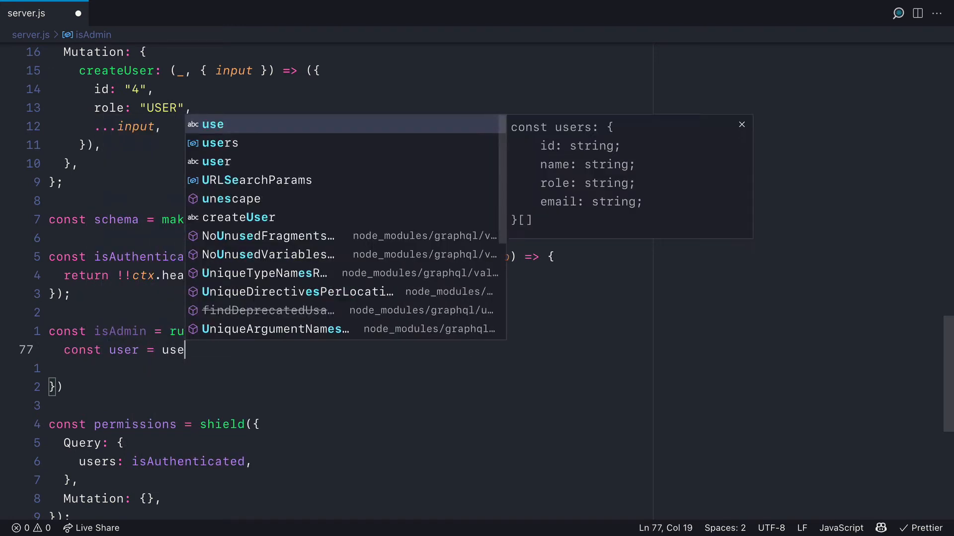
pyautogui.write('rs.find(({id}) => id === ctx.headers["user-id')
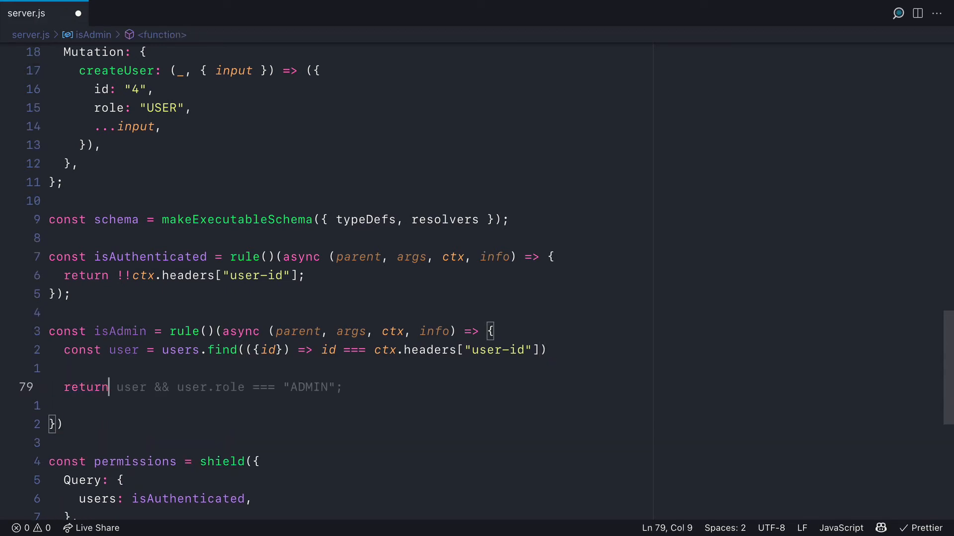
pyautogui.write('user && user.role === "ADMIN";')
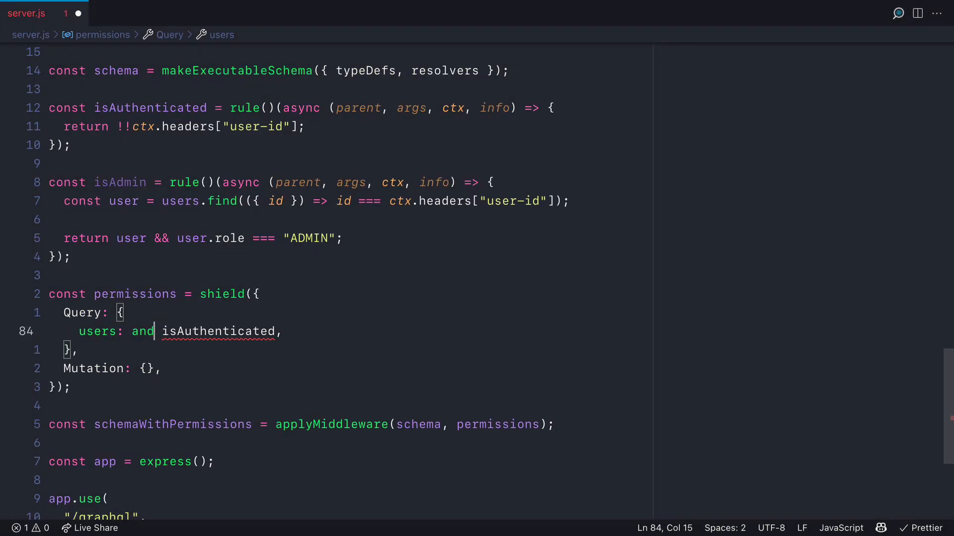
# Step: Guard users with and(isAuthenticated, isAdmin) and run the users query as user 3
pyautogui.write('(')
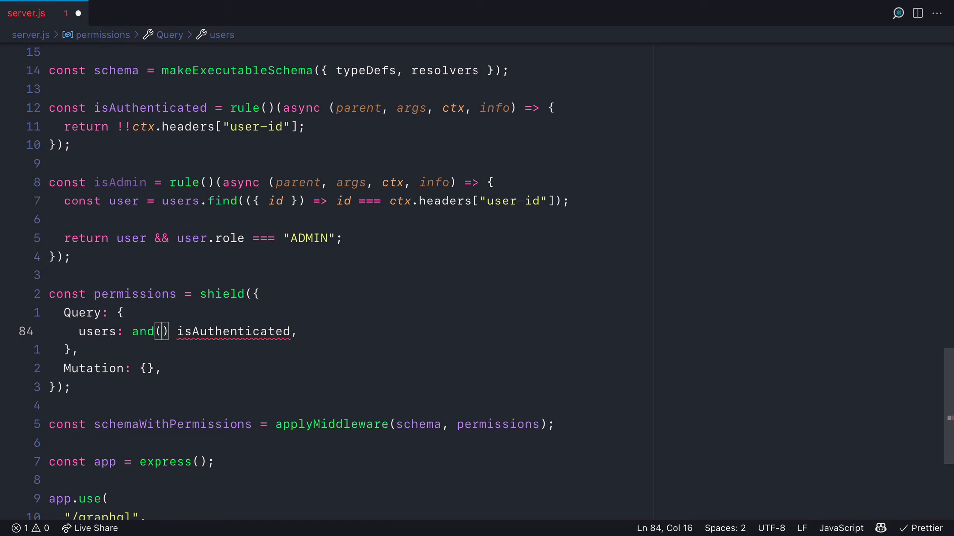
pyautogui.write('isAuthenticated, isAdmin')
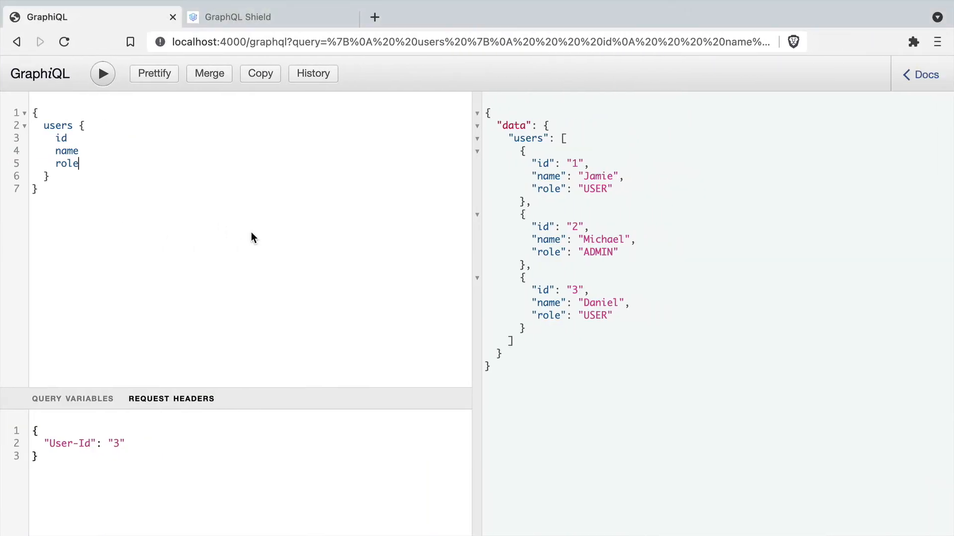
pyautogui.click(102, 73)
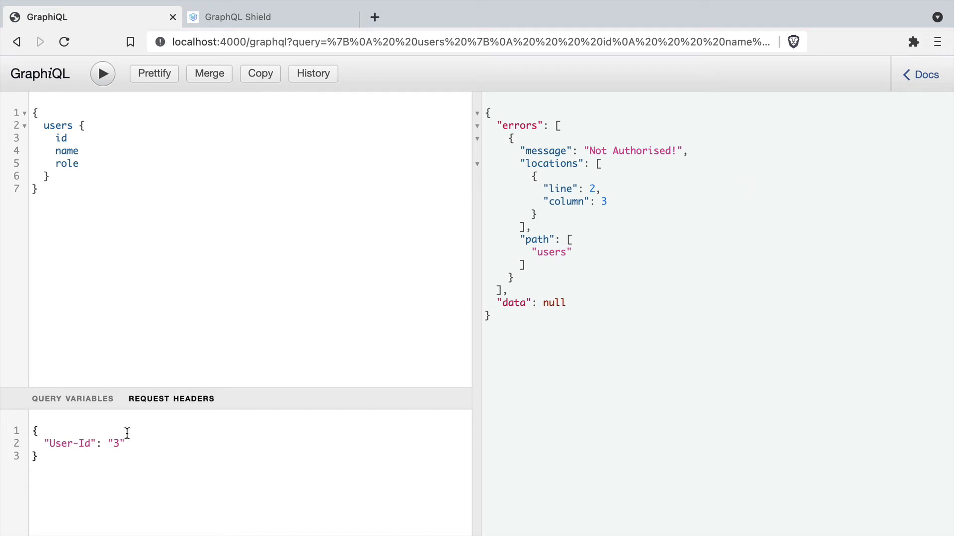
# Step: Rerun the users query with User-Id 2 to get the list as admin
pyautogui.write('2')
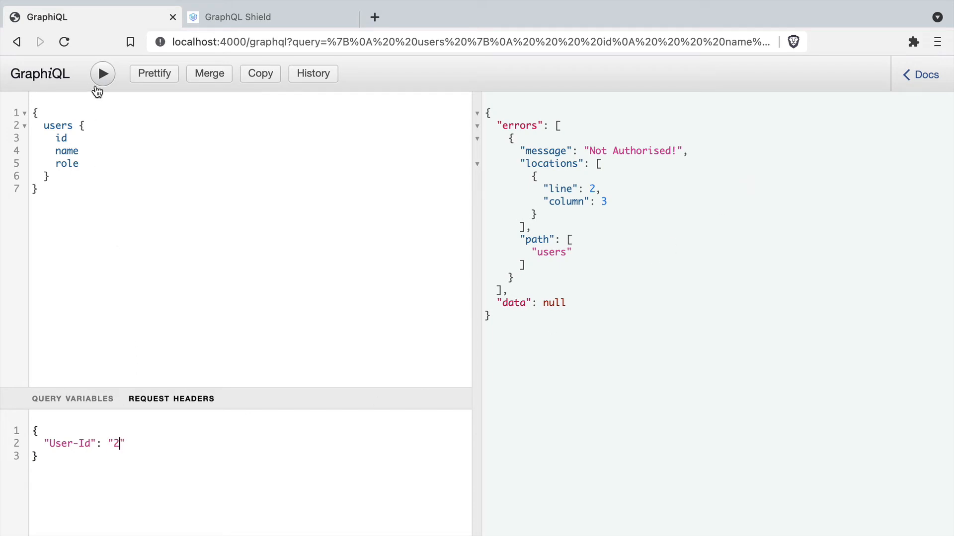
pyautogui.click(102, 73)
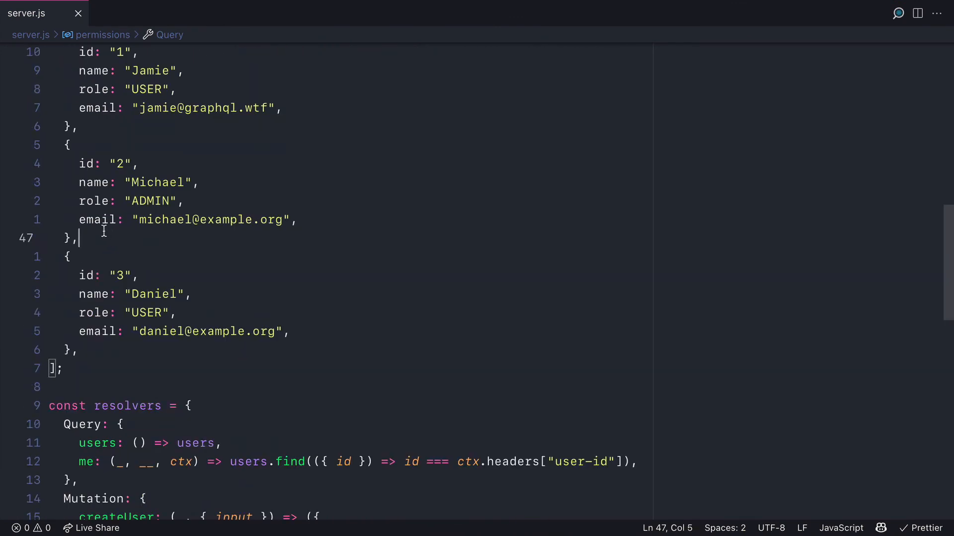
pyautogui.doubleClick(150, 201)
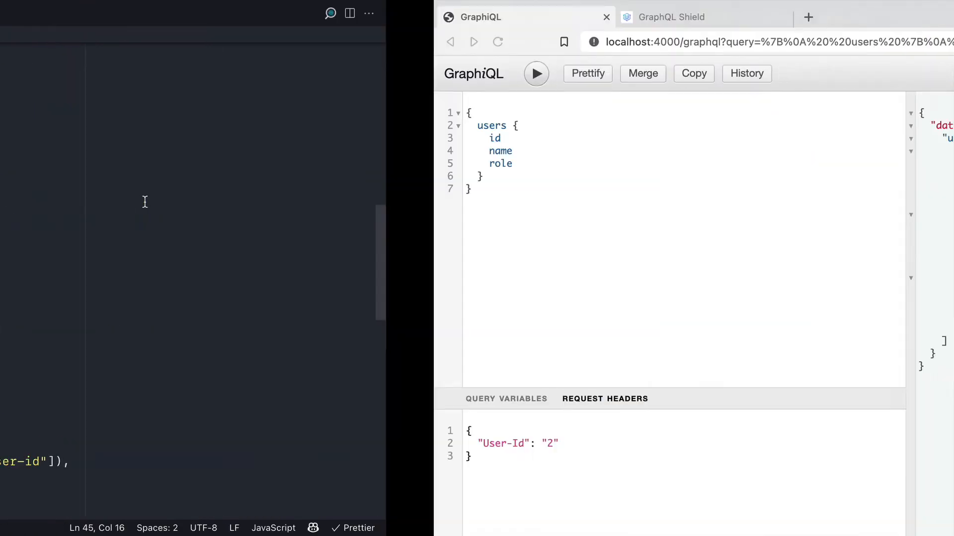
pyautogui.click(536, 73)
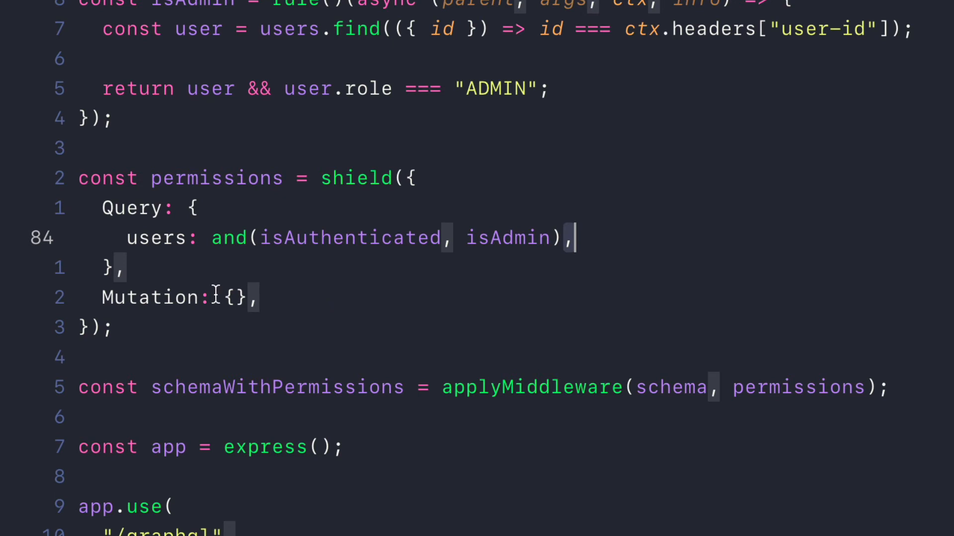
pyautogui.moveTo(350, 238)
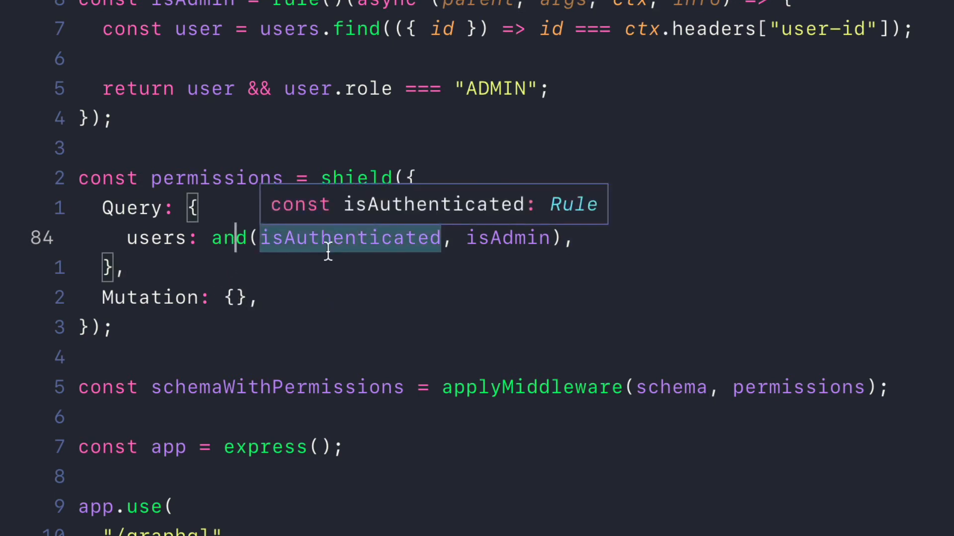
# Step: Add me: isAuthenticated to the Query permissions and start a me { query in GraphiQL
pyautogui.write('me:')
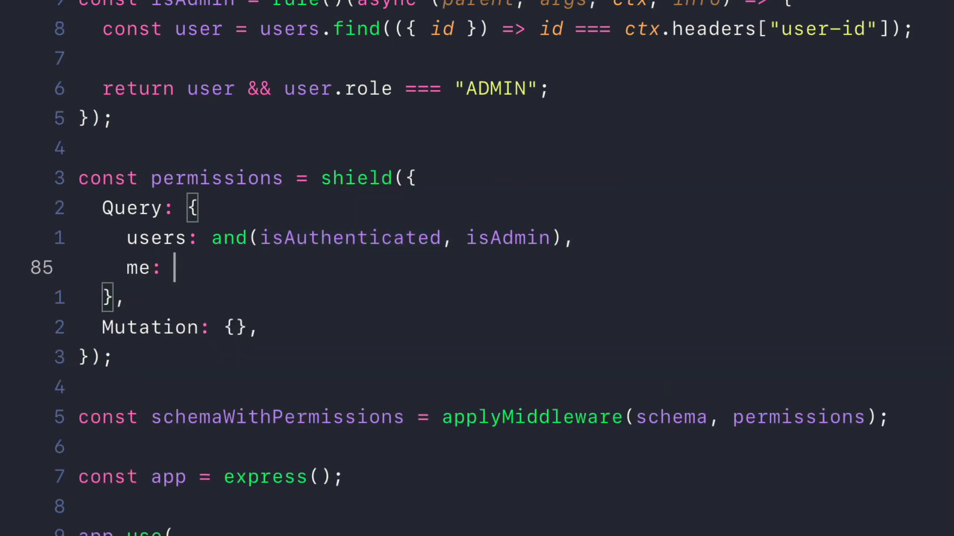
pyautogui.write('isAuthenticated,')
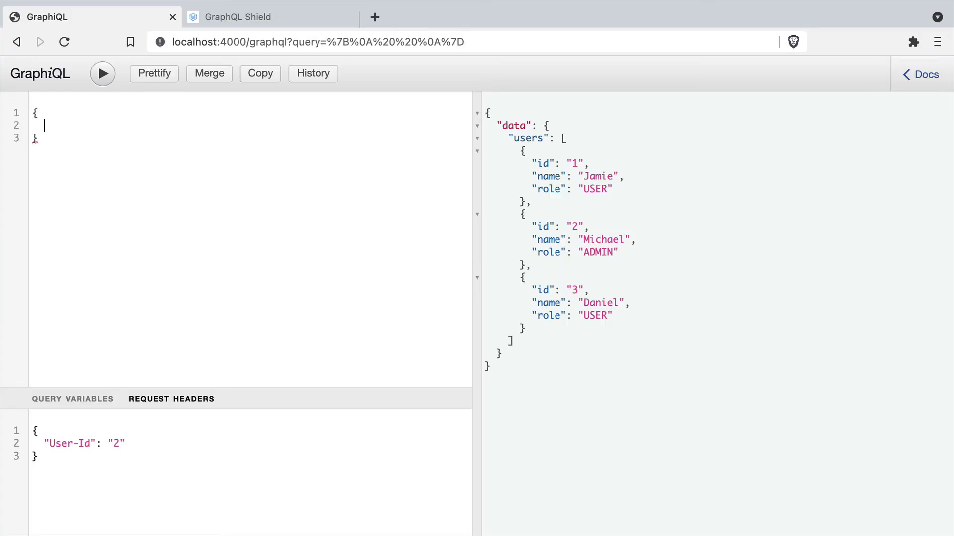
pyautogui.write('me {')
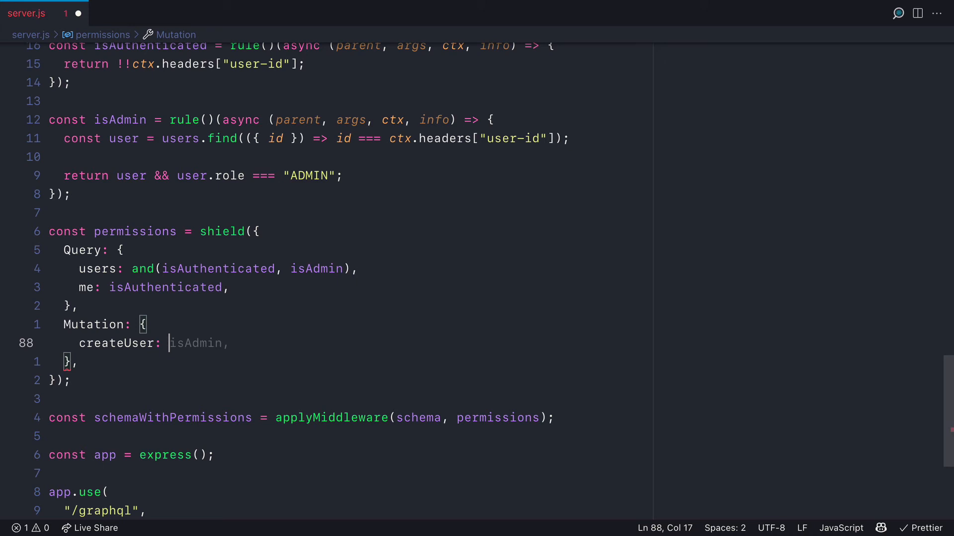
# Step: Guard createUser with the isNotAlreadyRegistered rule
pyautogui.write('isNotAl')
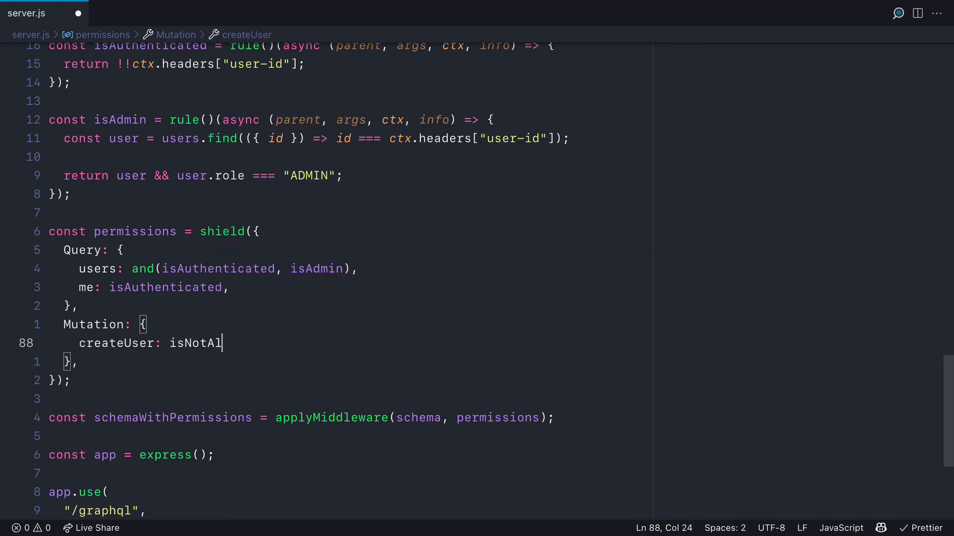
pyautogui.write('readyRegistered')
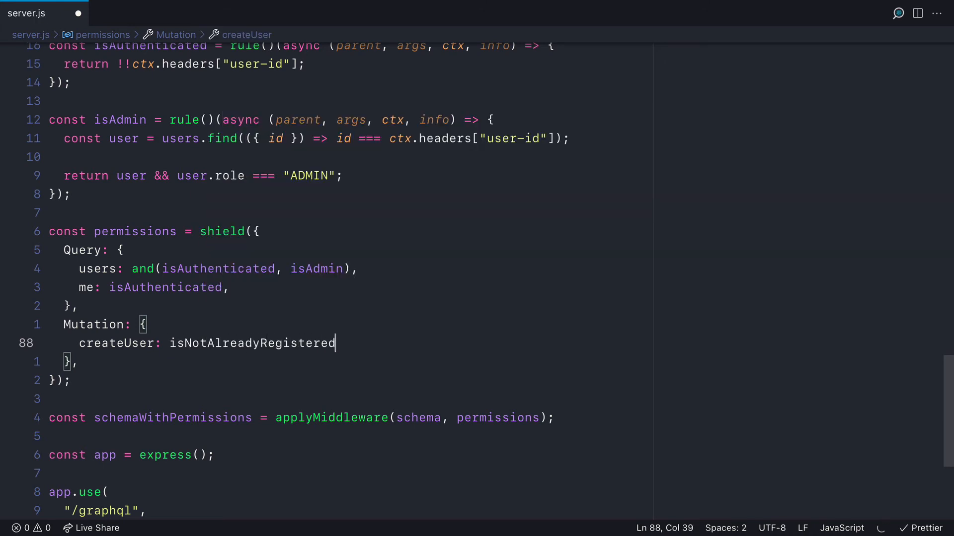
pyautogui.doubleClick(251, 343)
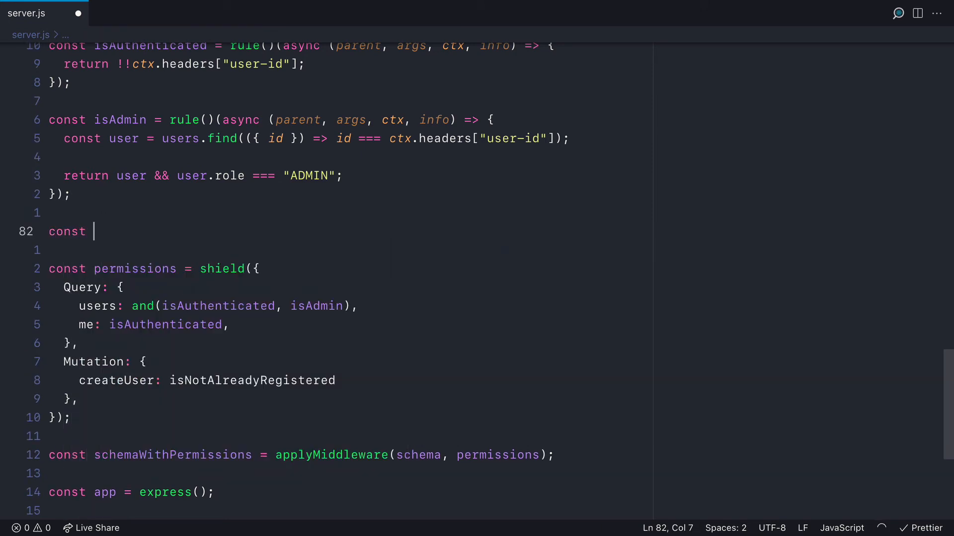
# Step: Define isNotAlreadyRegistered as a yup inputRule rejecting existing emails: "A user exists with this email. Choose another."
pyautogui.write('isNotAlreadyRegistered = inputRule()(yup => yup.object({')
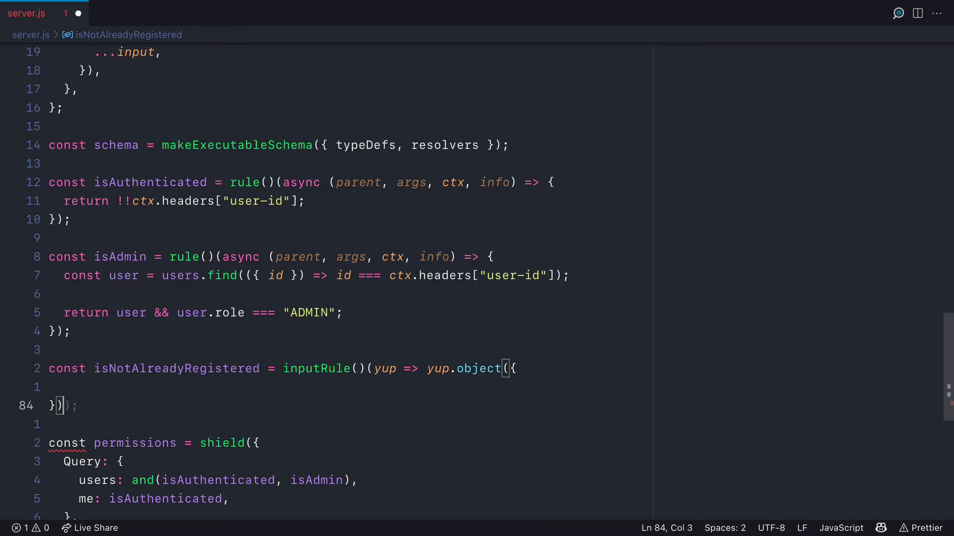
pyautogui.write('input: yup.object({')
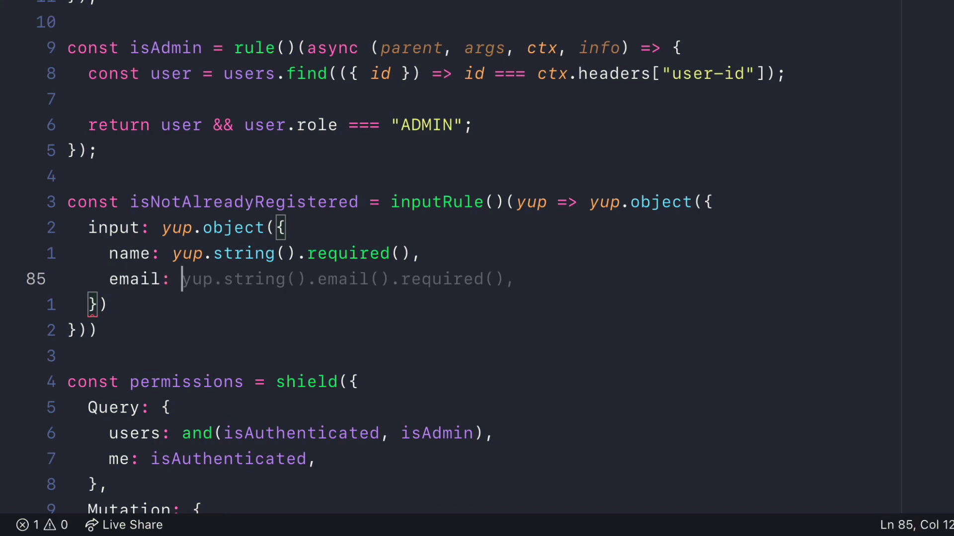
pyautogui.write('.notOneOf(users.map(({ email }) => email)),')
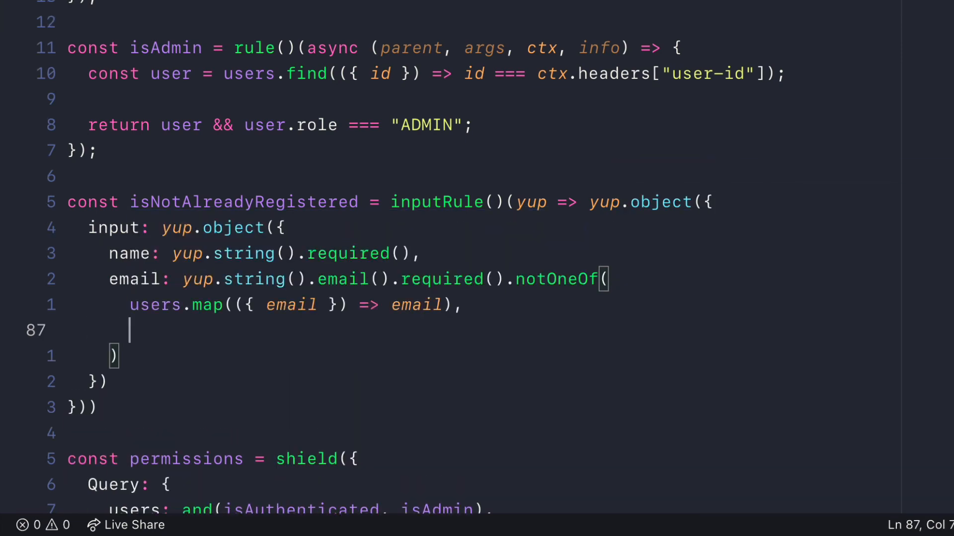
pyautogui.write('"A user exists with this email. Choose another."')
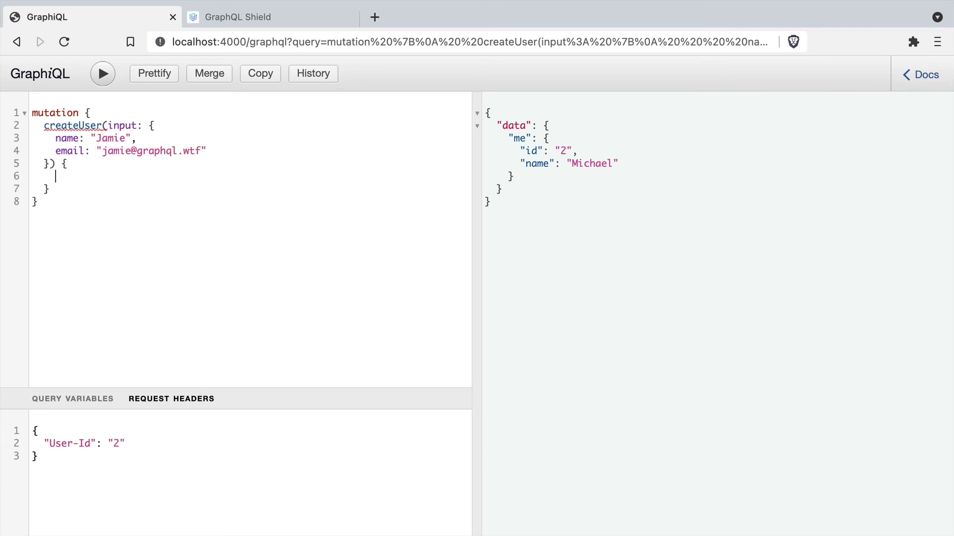
# Step: Run Jamie's createUser mutation to trigger the duplicate-email error
pyautogui.click(102, 73)
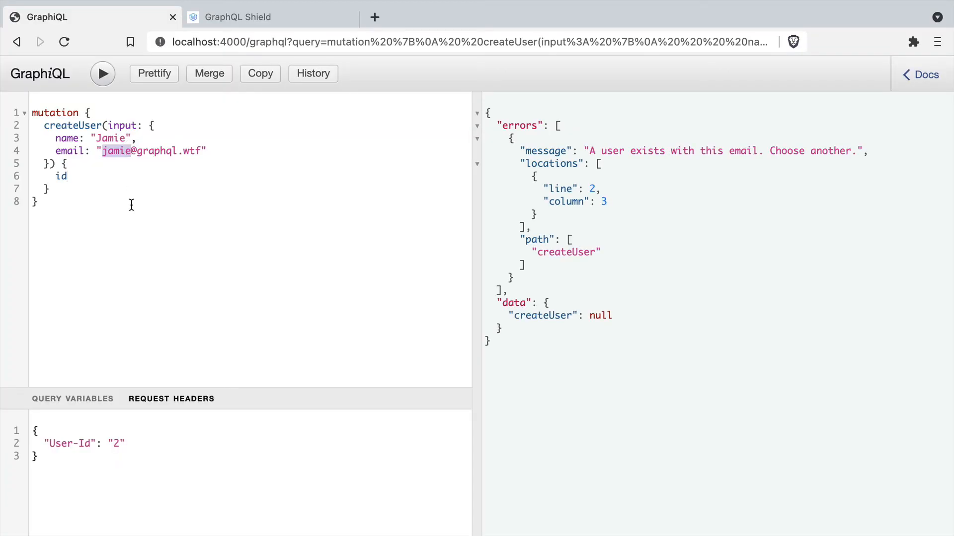
pyautogui.click(102, 74)
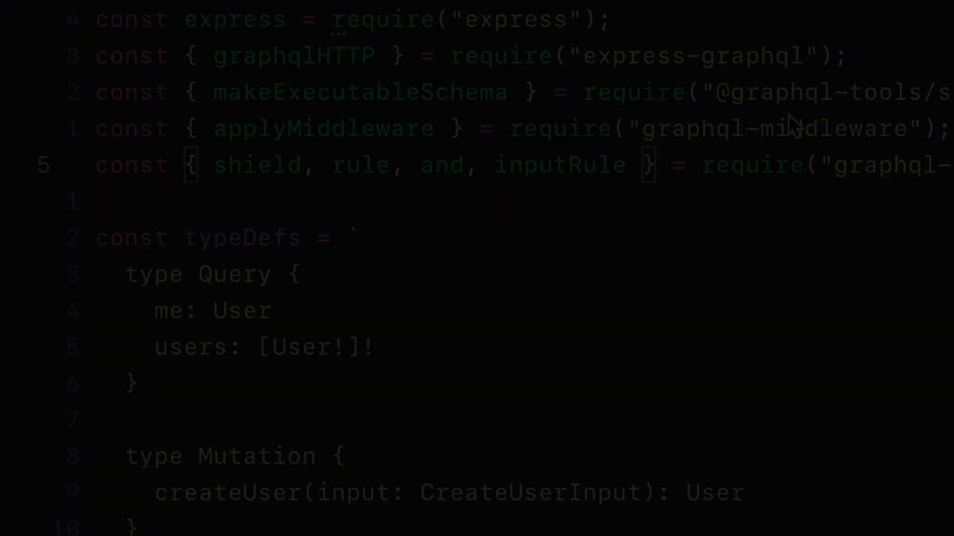
# Step: Add createPost: or(isAdmin, and(isOwner, isEditor)), import or, allow, deny, and add '*': deny
pyautogui.scroll(-3)
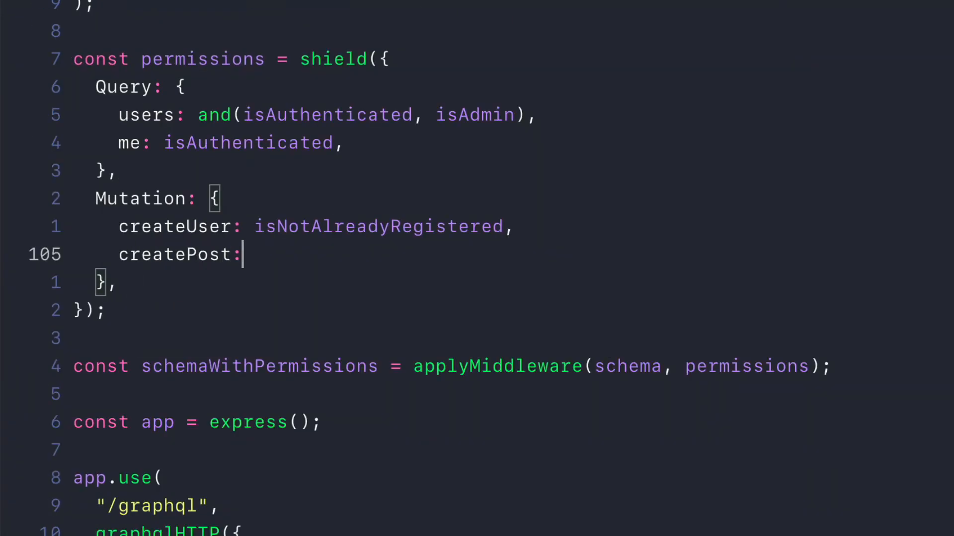
pyautogui.write('or(')
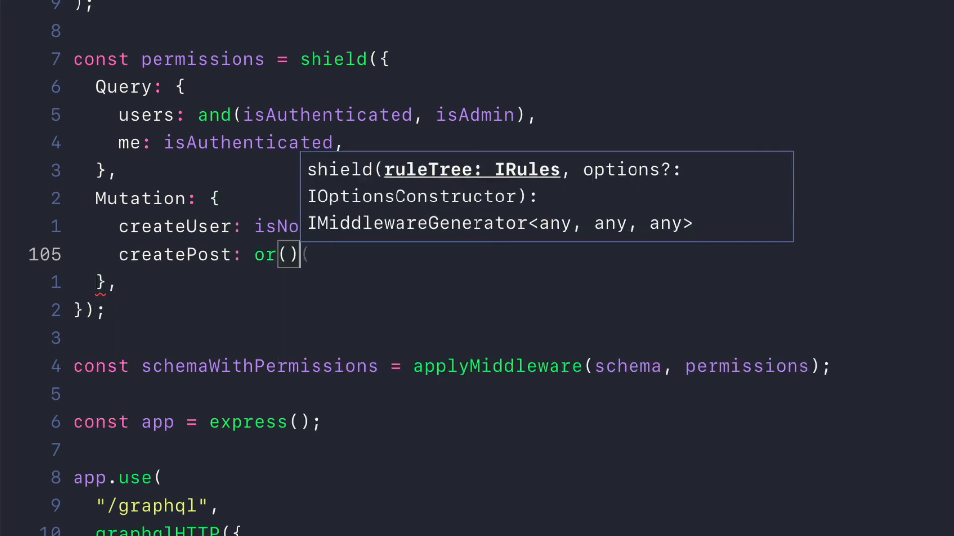
pyautogui.write('isAdmin, and(')
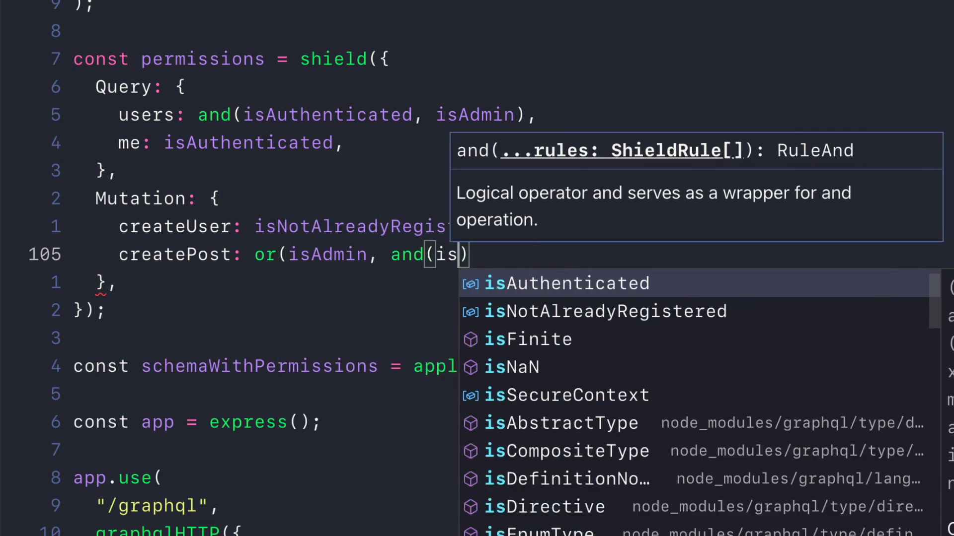
pyautogui.write('isOwner, isEditor')
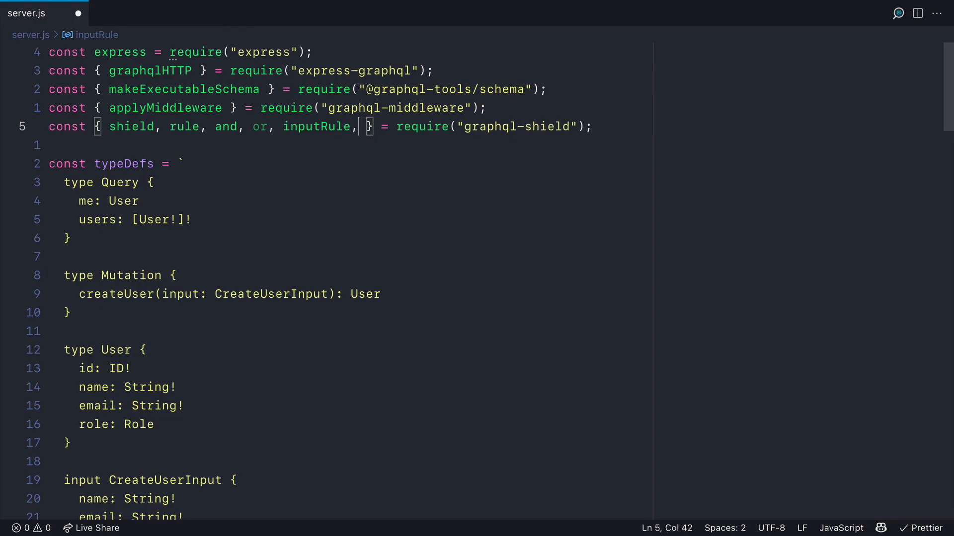
pyautogui.write('allow, deny')
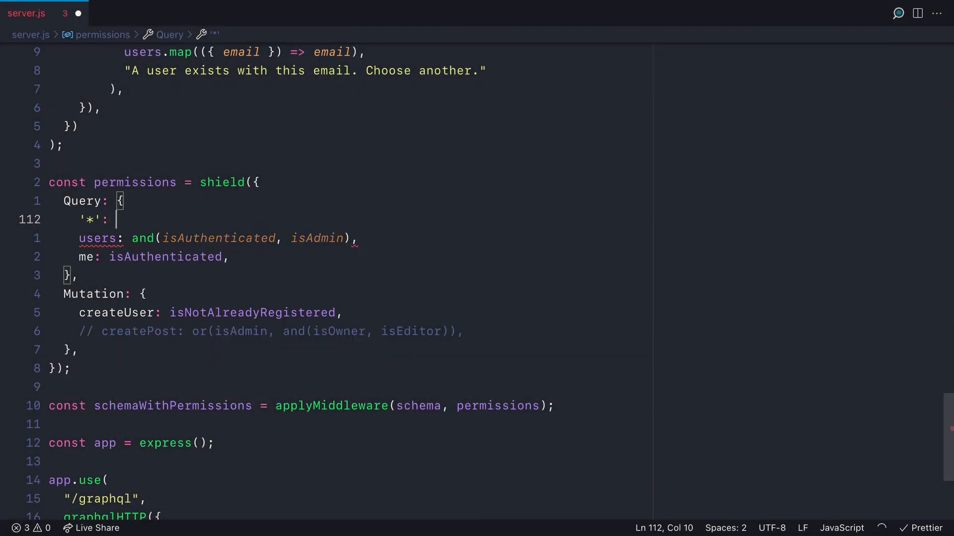
pyautogui.write('deny,')
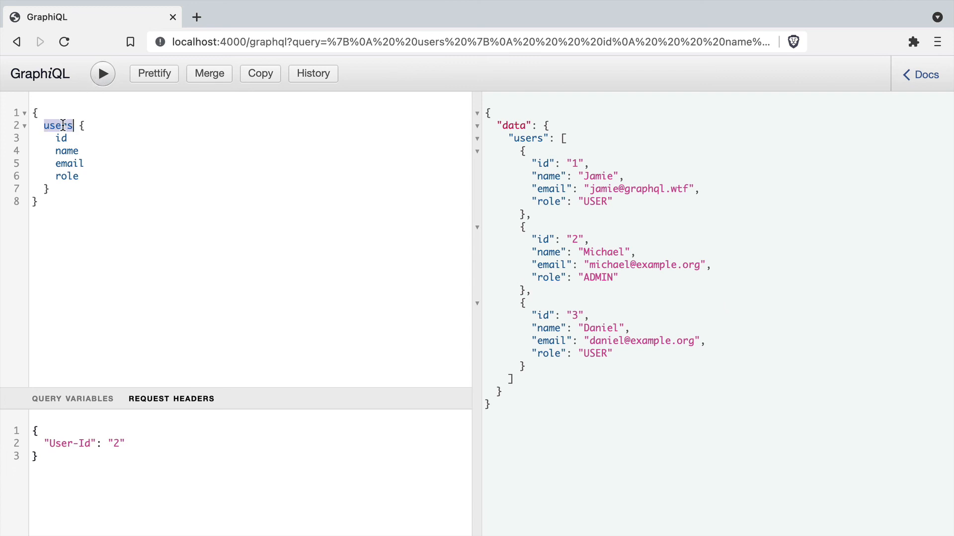
# Step: Run the me query for the admin's details, then run createUser, which returns 'Not Authorised!'
pyautogui.write('me {')
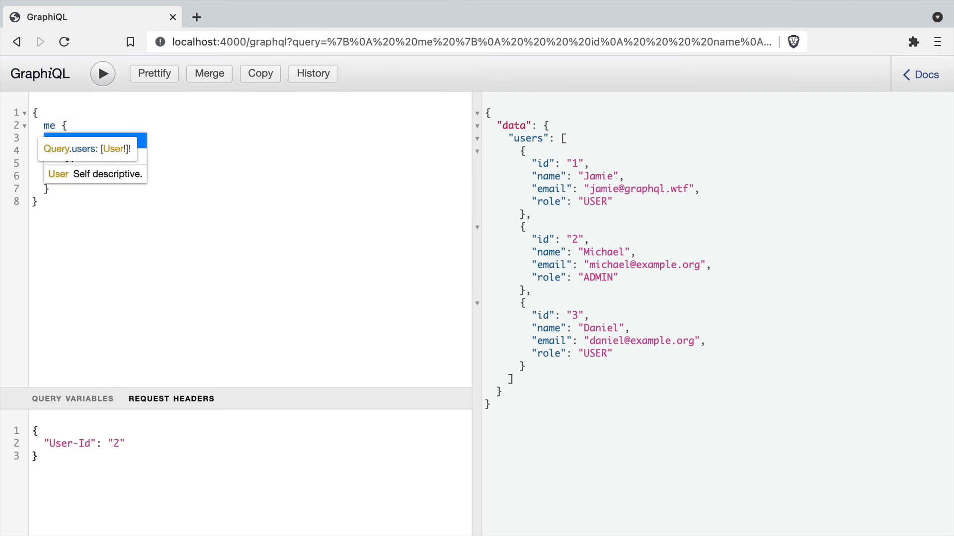
pyautogui.click(102, 74)
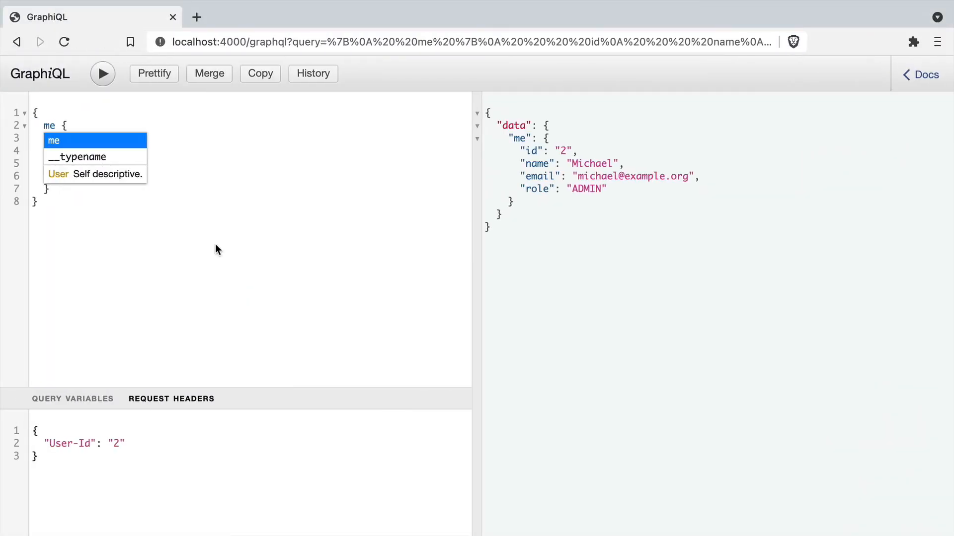
pyautogui.click(102, 73)
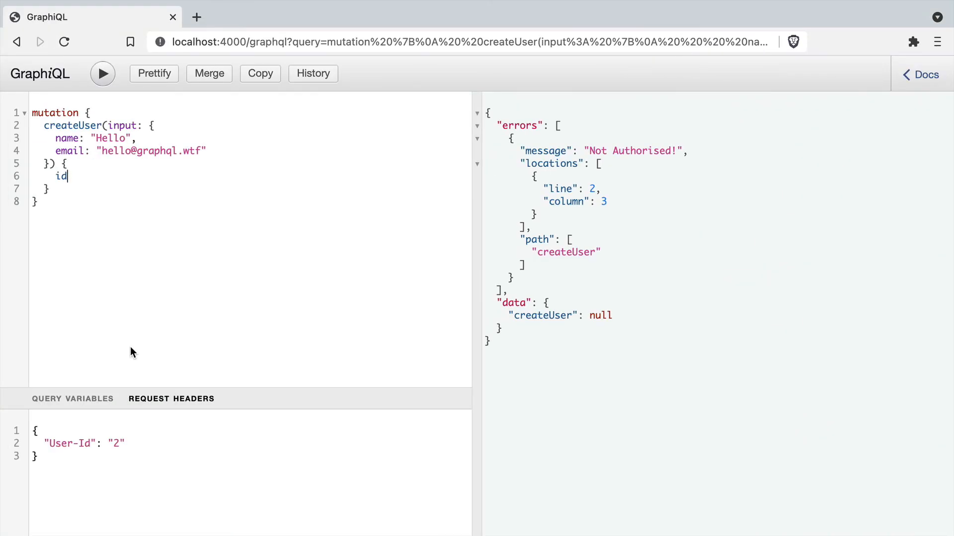
pyautogui.click(102, 73)
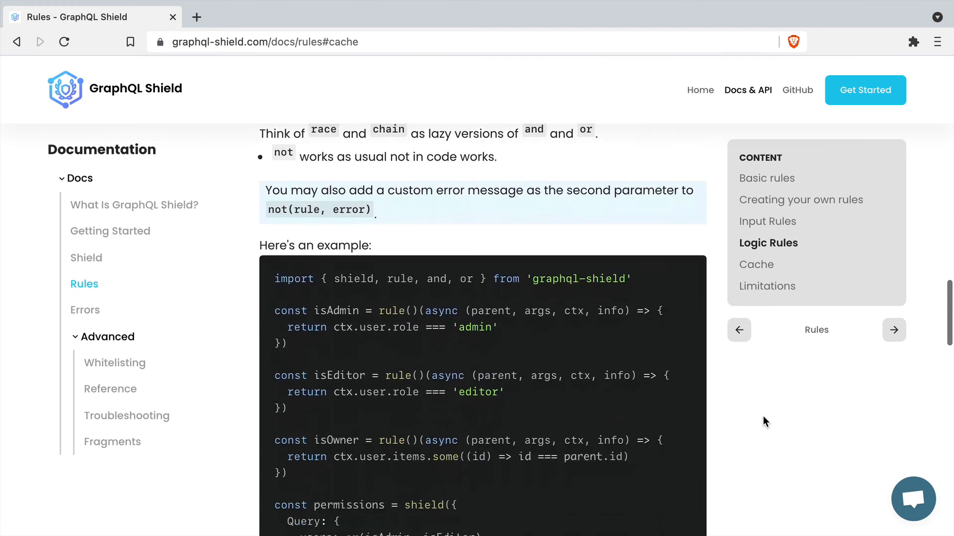
# Step: Scroll the GraphQL Shield Rules page past Cache to the Limitations section
pyautogui.scroll(-3)
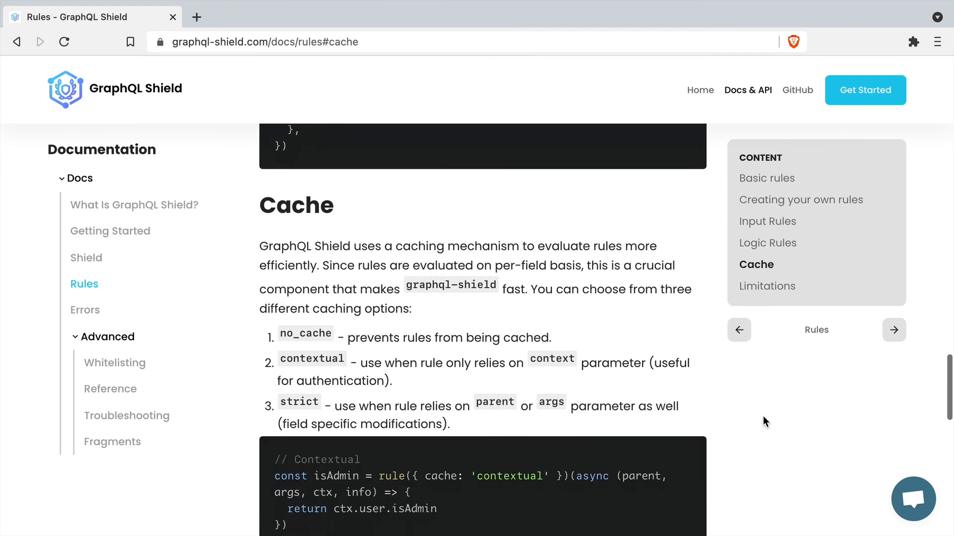
pyautogui.scroll(-3)
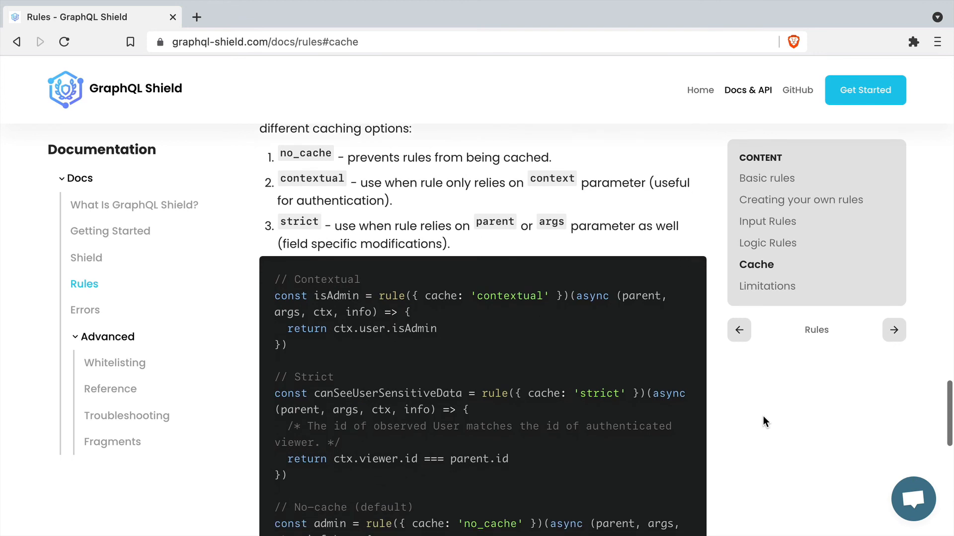
pyautogui.scroll(-3)
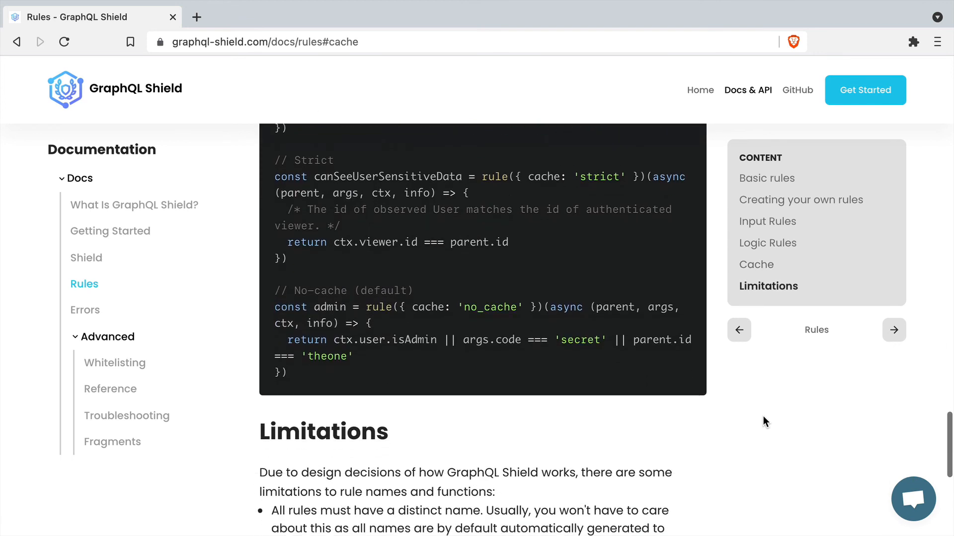